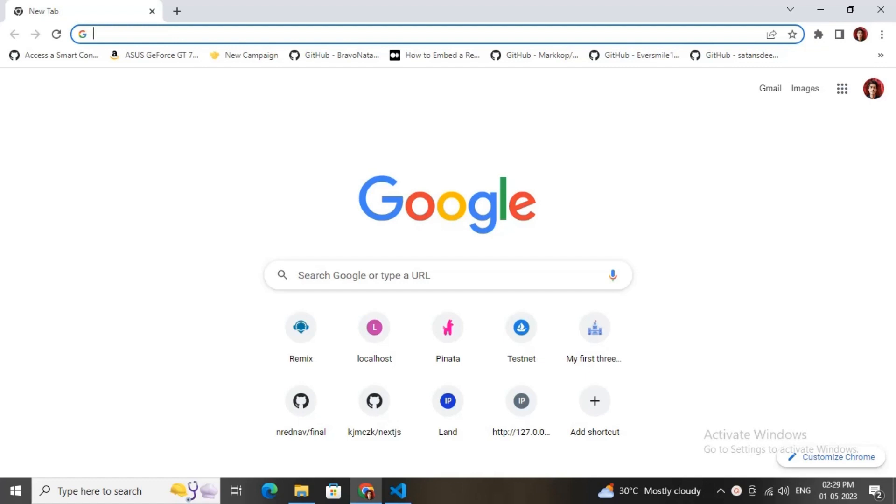
mouse_move(648, 222)
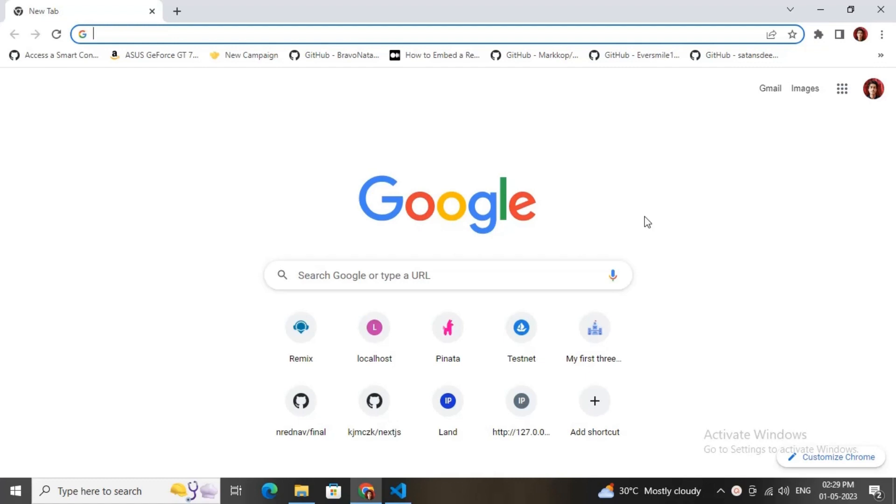
Step: Search Google for 'alchemy web3' and open the Alchemy web3 development platform result
click(447, 275)
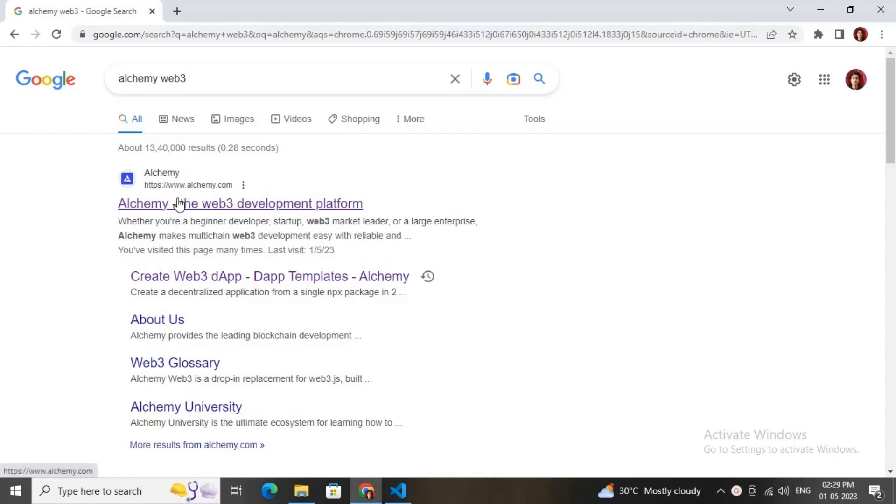
click(240, 204)
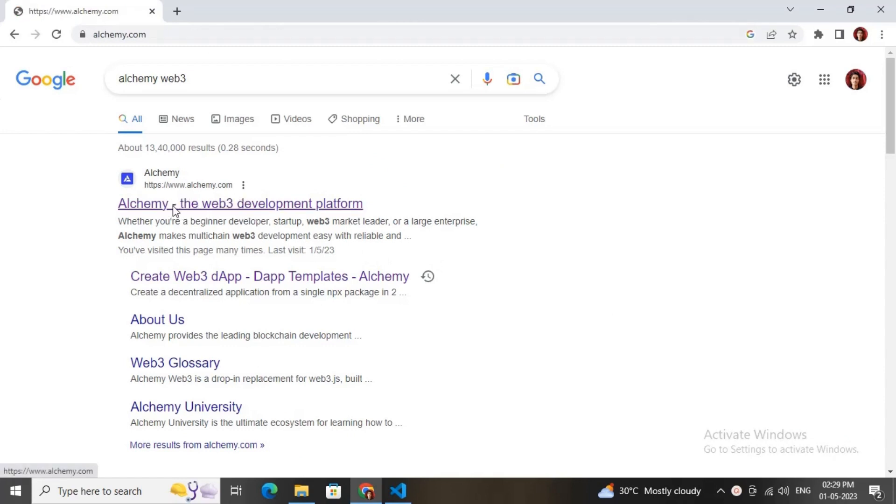
Step: Sign in on alchemy.com to reach the dashboard listing the account's apps
click(240, 204)
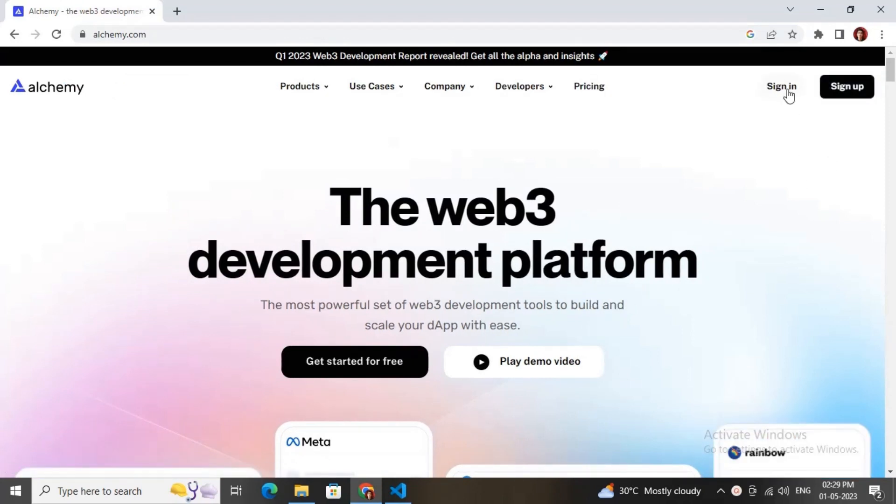
click(780, 86)
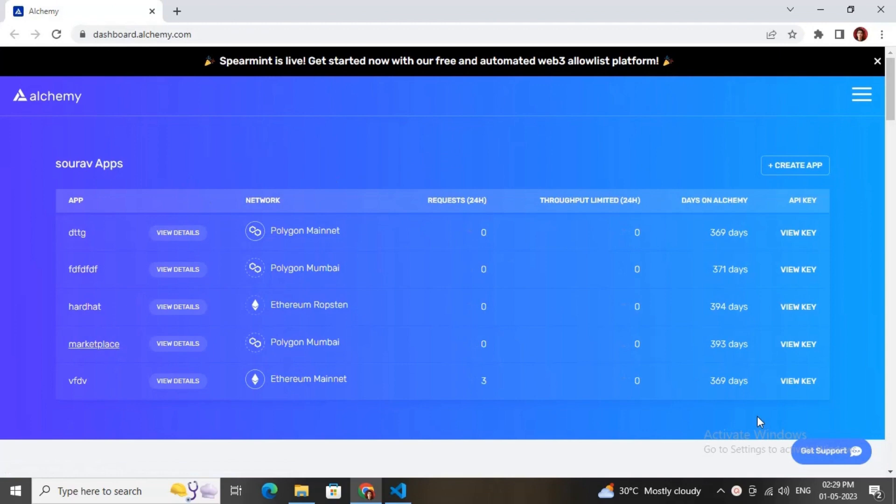
mouse_move(778, 173)
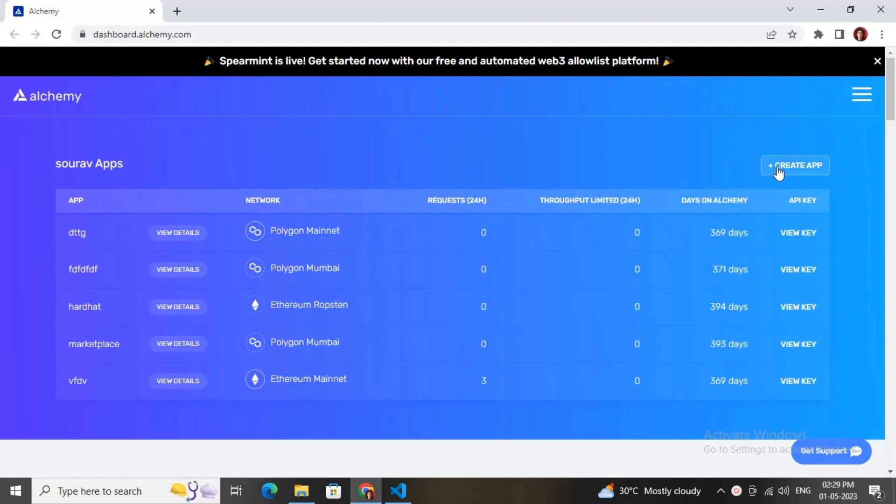
click(794, 165)
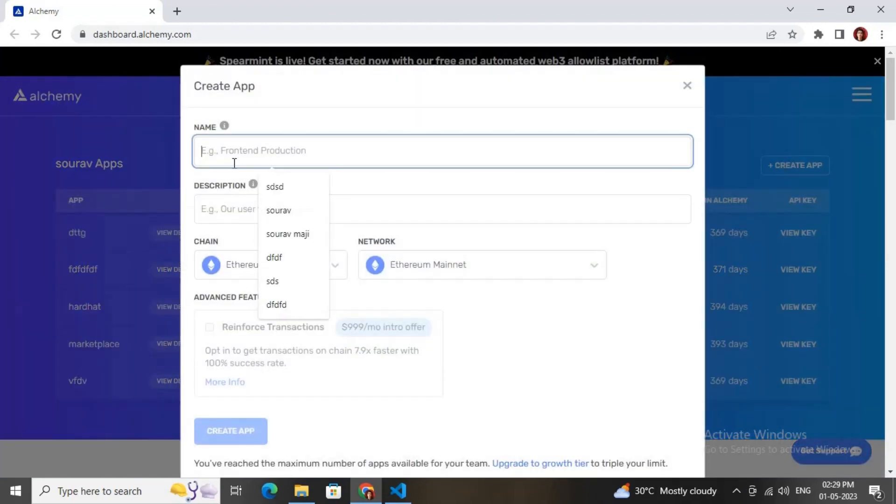
text(web3 nft gh)
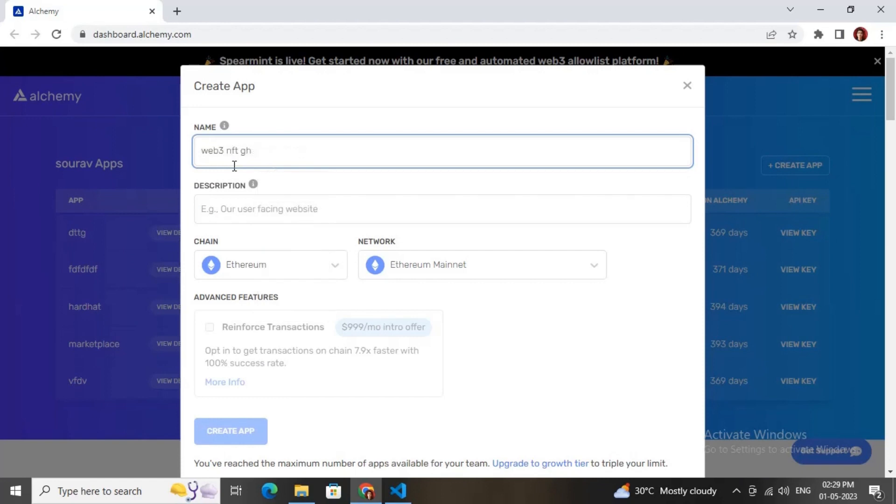
text(allery)
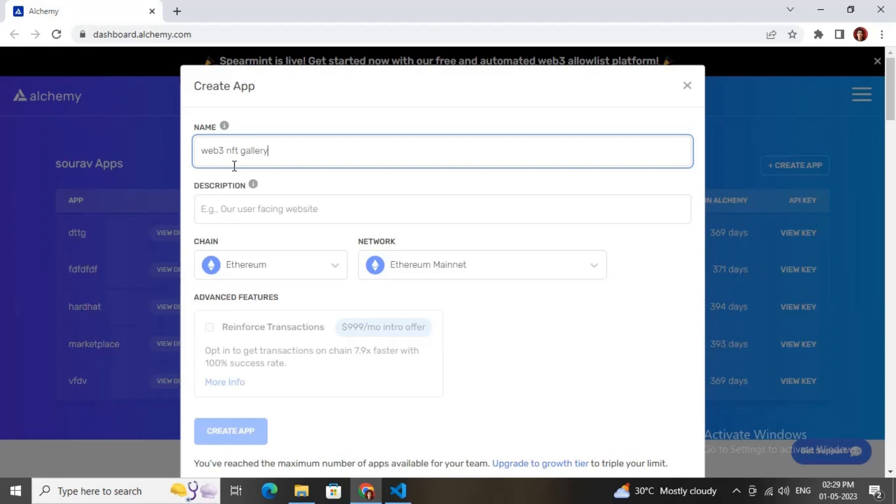
mouse_move(256, 271)
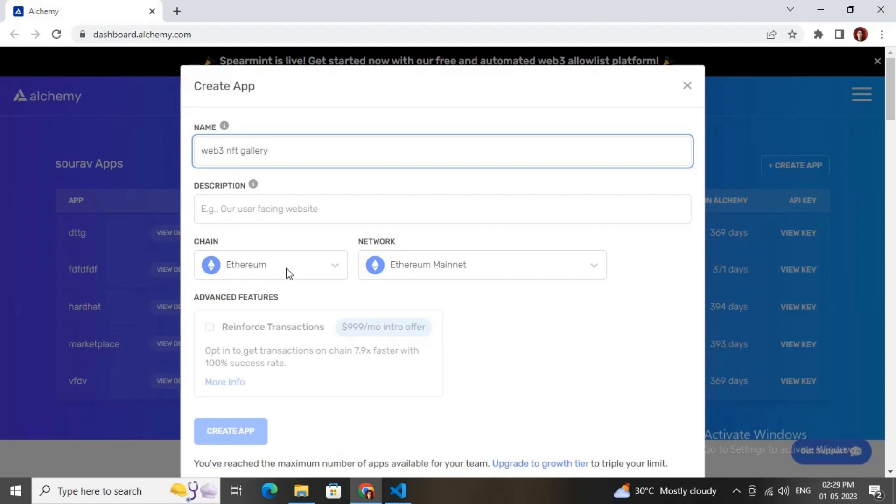
click(269, 265)
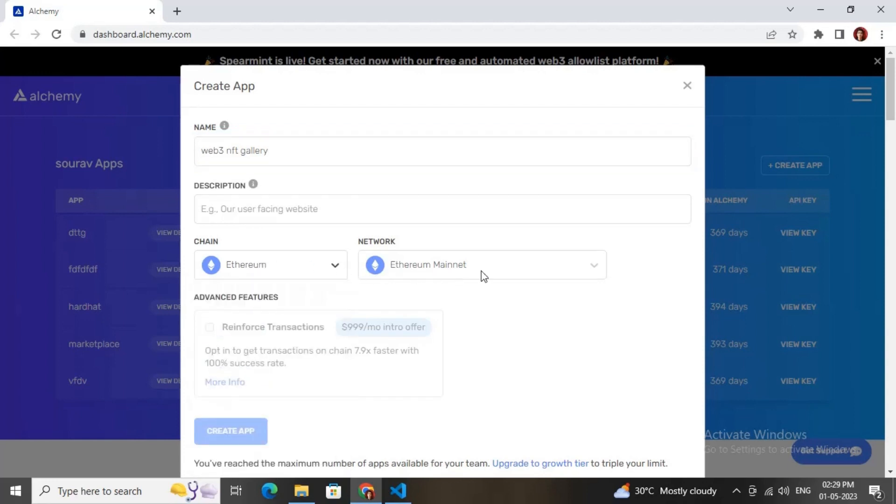
click(482, 264)
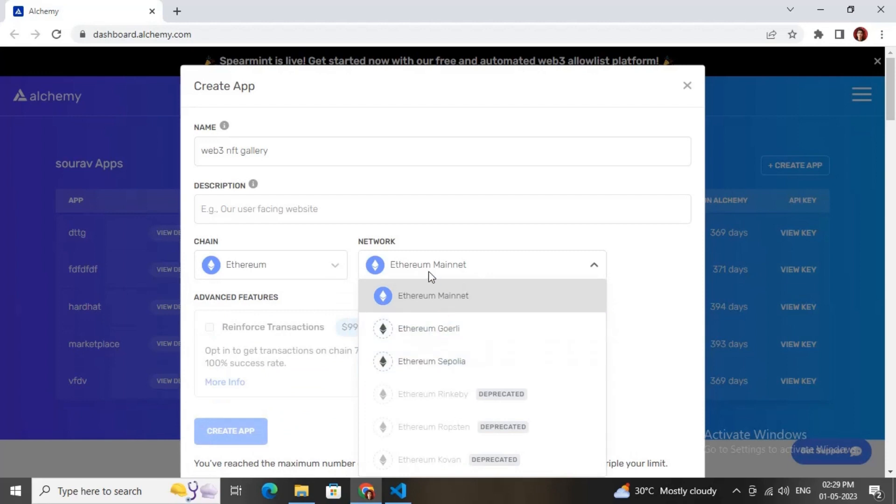
click(433, 296)
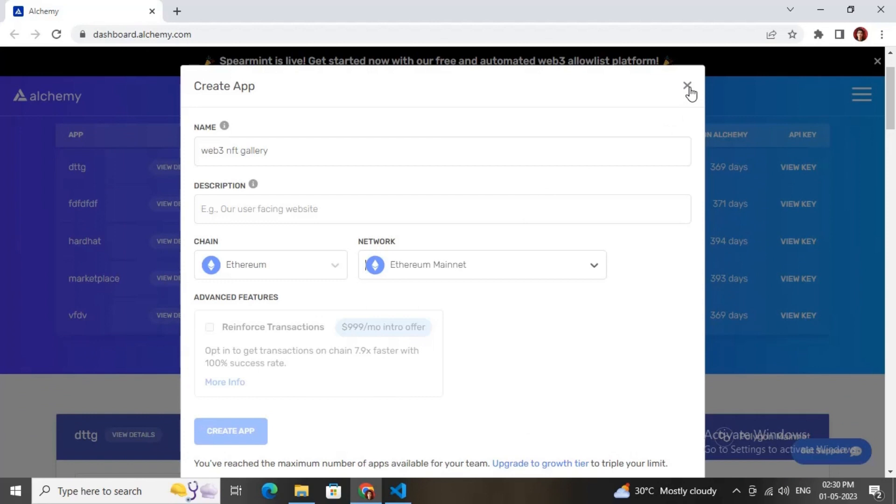
click(688, 85)
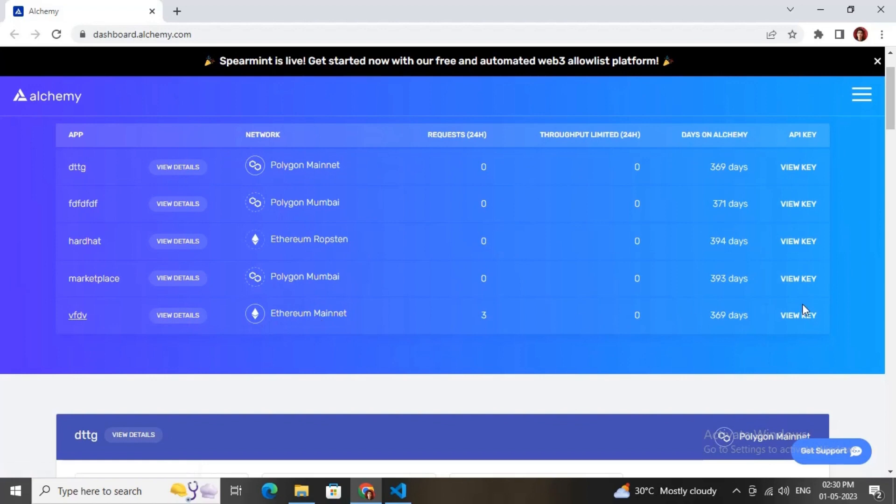
Step: View the vfdv Ethereum Mainnet app's key and copy its API key to the clipboard
click(799, 315)
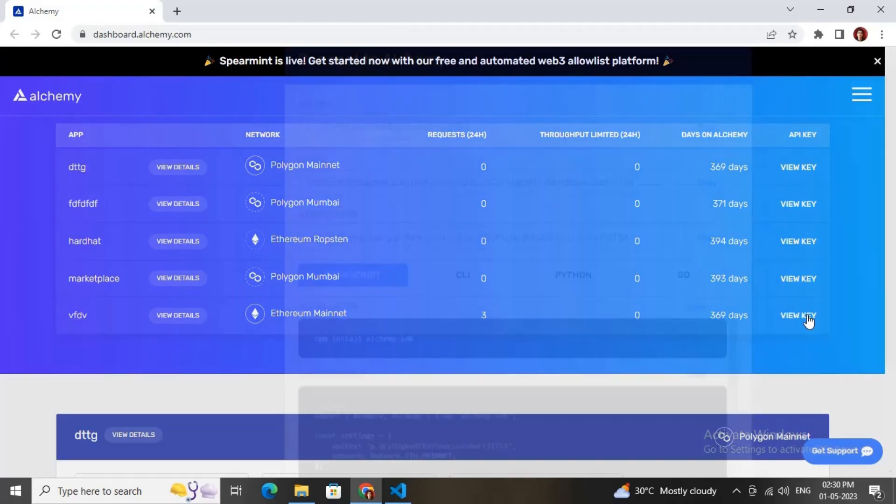
click(798, 315)
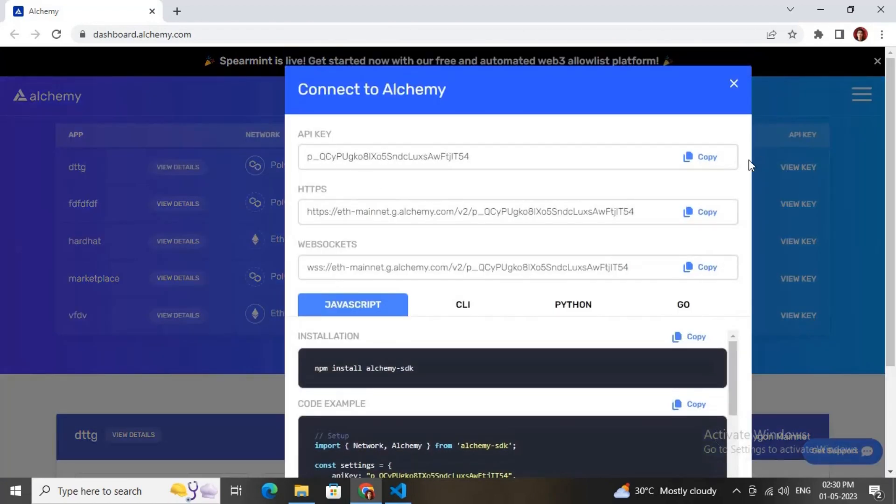
click(699, 157)
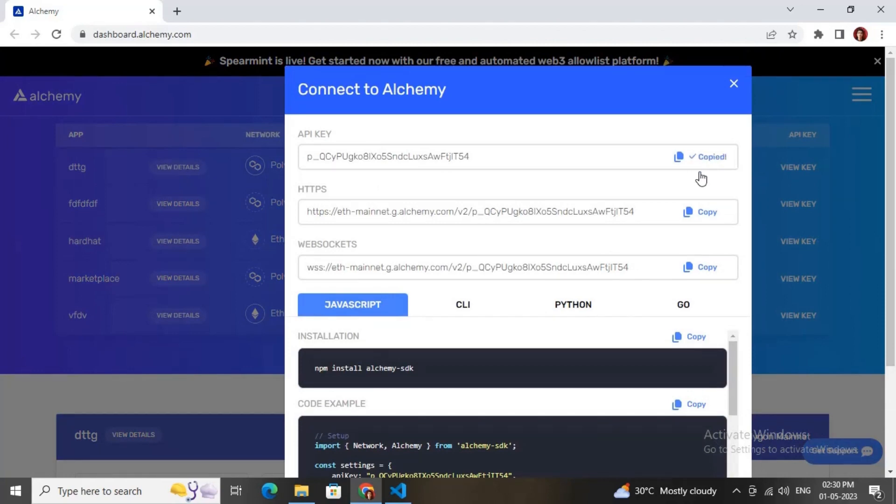
mouse_move(398, 490)
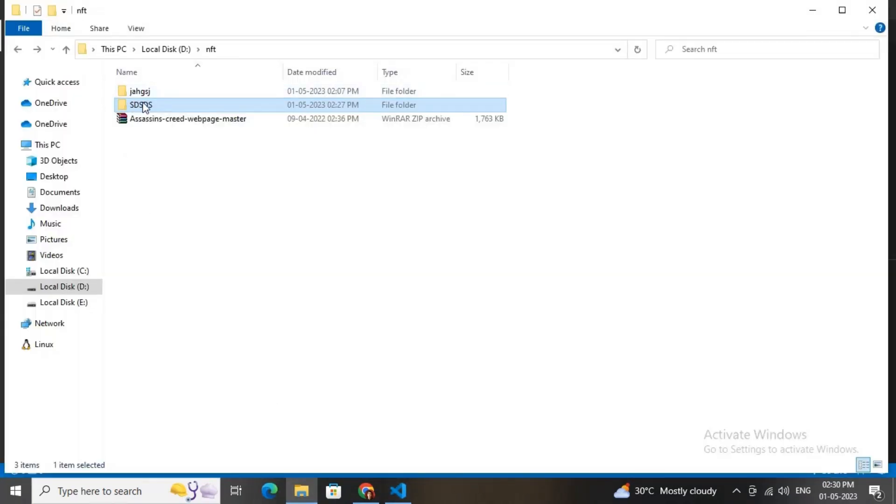
Step: Open the SDSDS folder under D:\nft
double_click(141, 105)
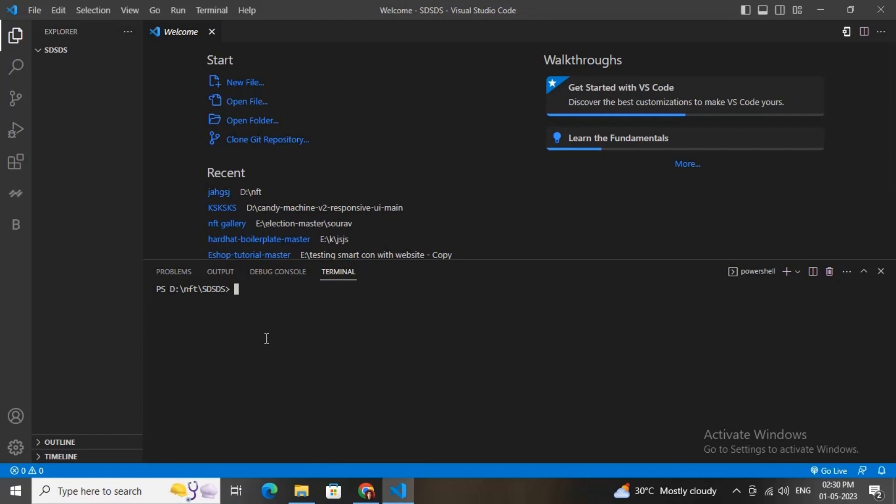
Step: Run 'npx create-web3-dapp@latest' in the VS Code terminal to start the wizard
text(npx)
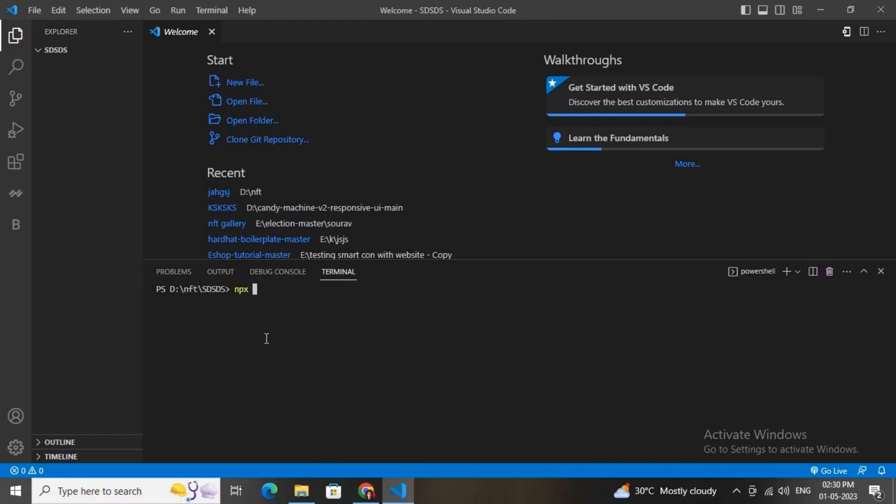
text(create-web)
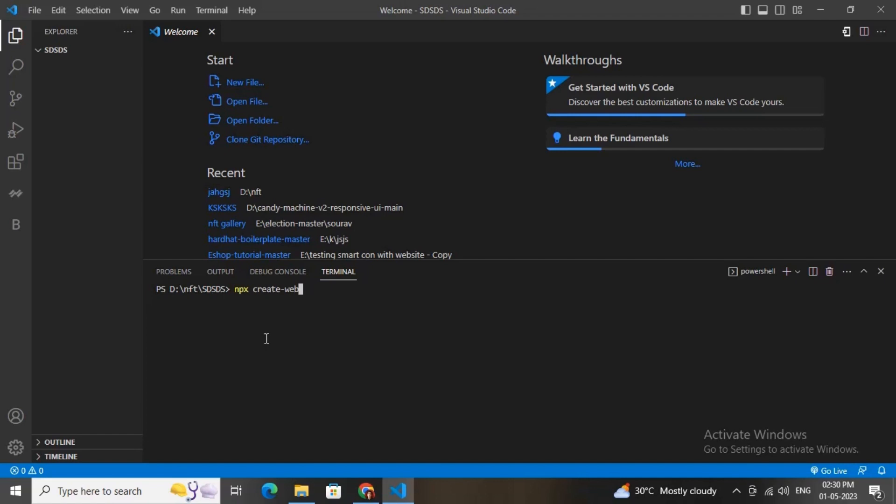
text(3-dapp)
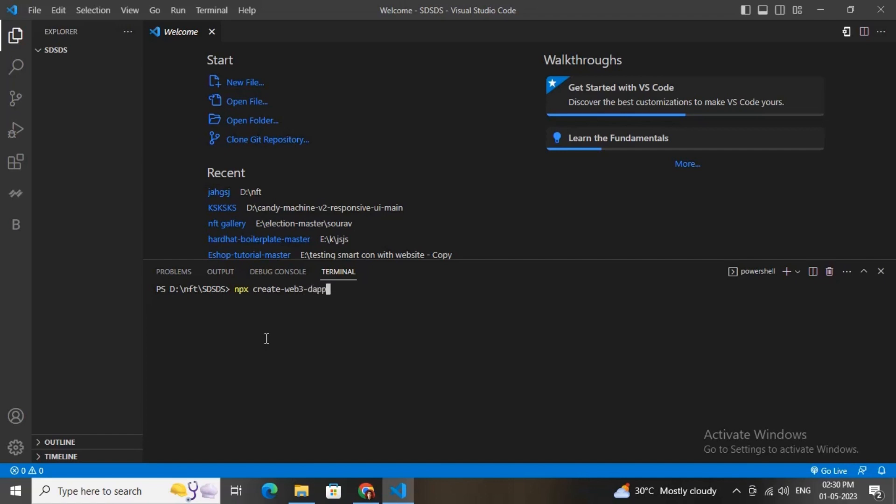
text(@)
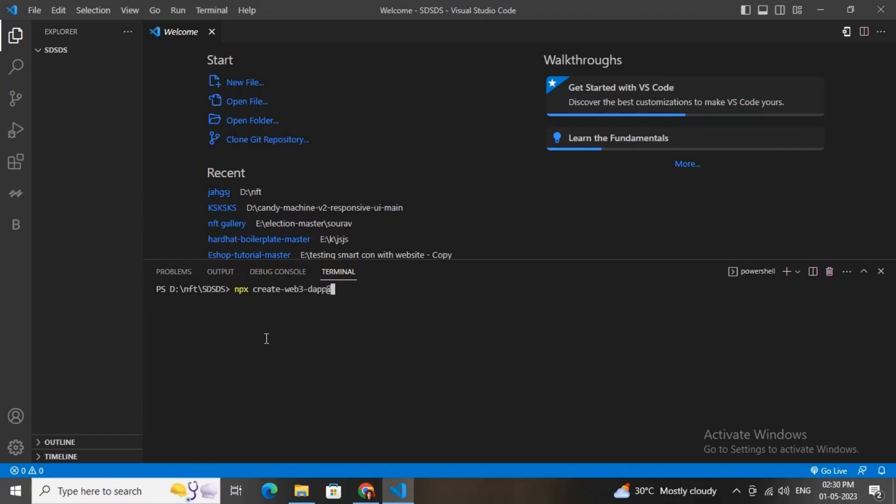
text(latest nft-explorer)
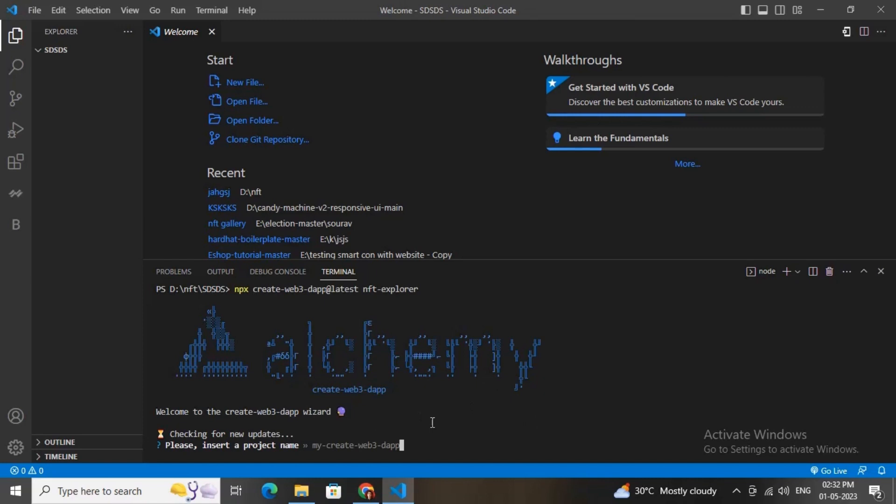
Step: Name the project nft-gallery on Ethereum and answer yes to having an Alchemy account
text(nft)
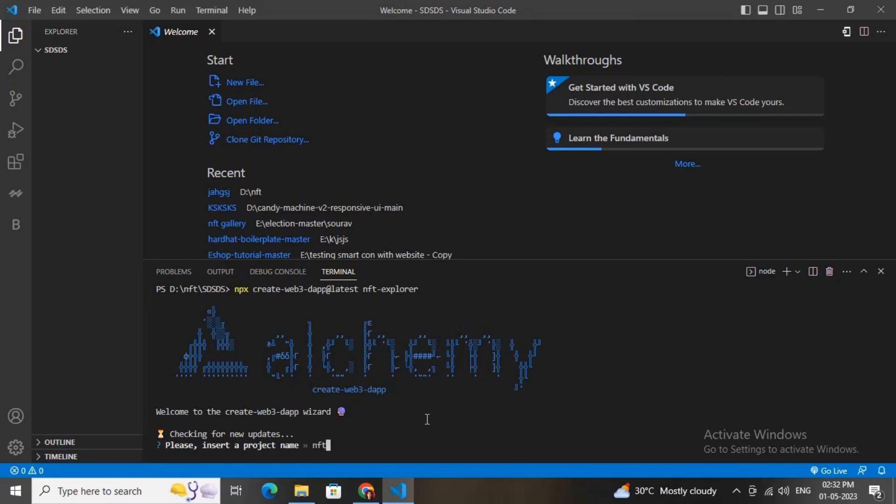
text(-gallery)
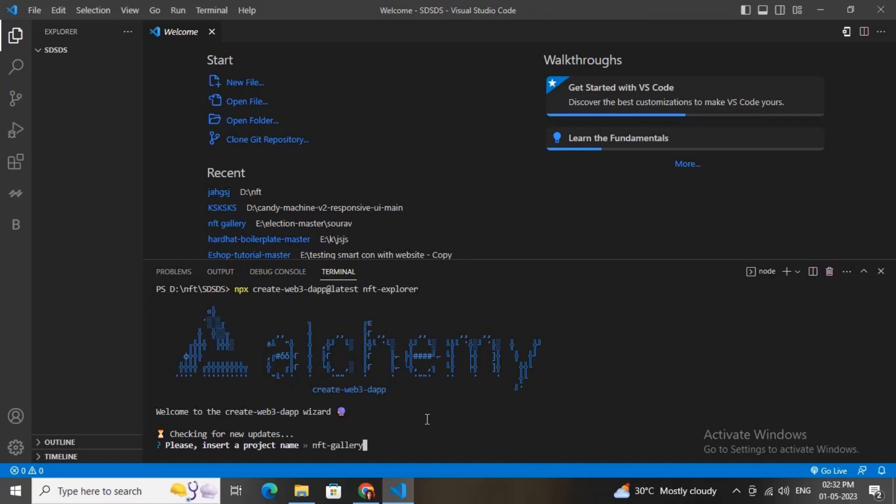
key(Enter)
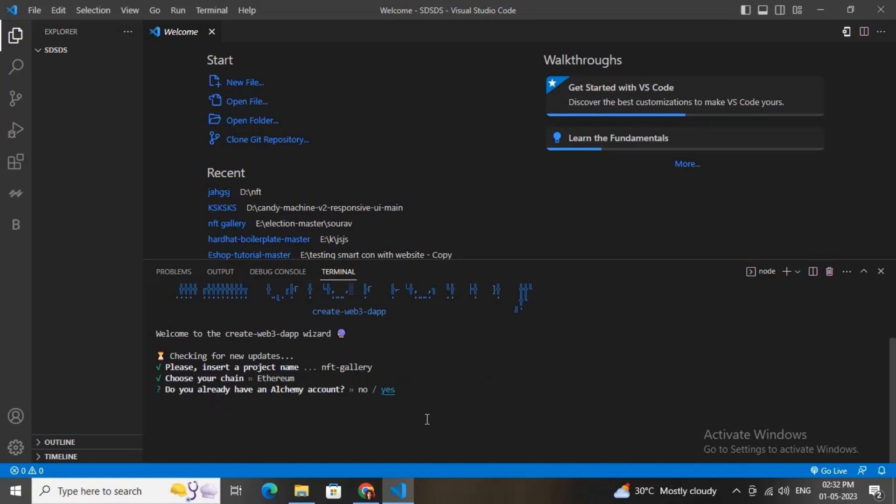
key(enter)
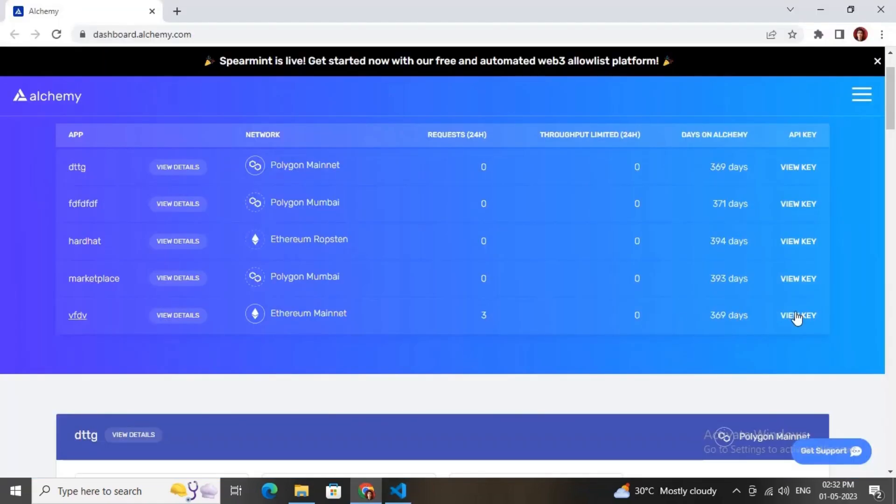
Step: Paste the vfdv app's API key into the wizard to finish scaffolding
click(798, 315)
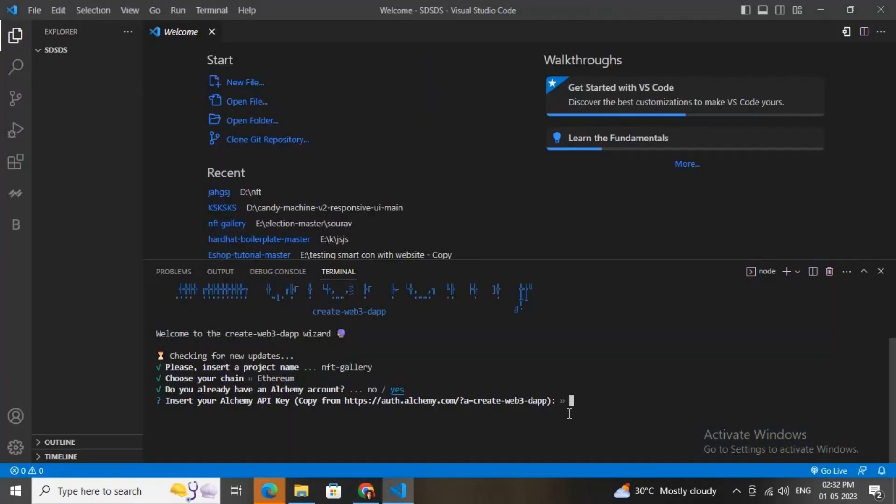
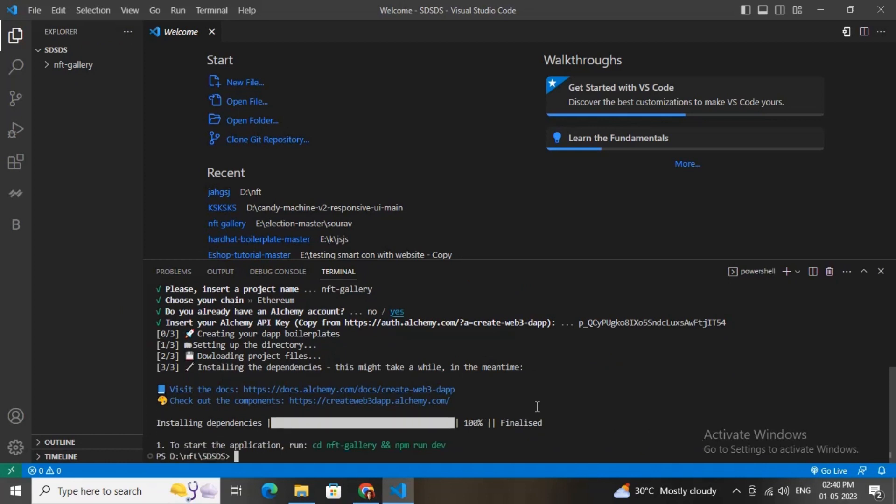
mouse_move(425, 449)
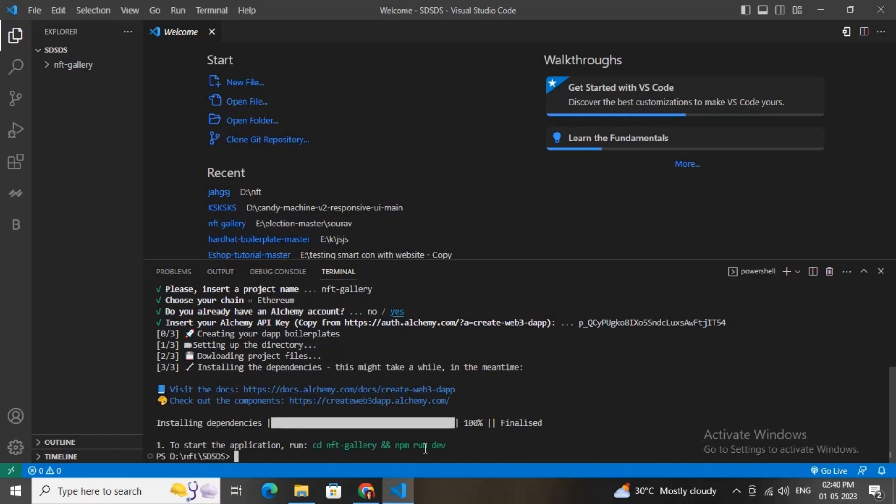
Step: Run 'cd nft-gallery' then 'npm run dev' to serve the app on localhost:3000
drag(312, 445, 374, 446)
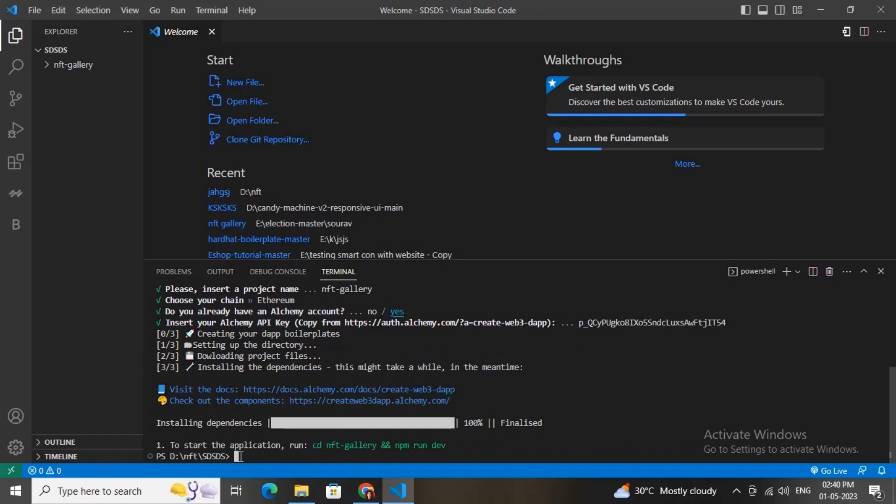
text(cd nft-gallery)
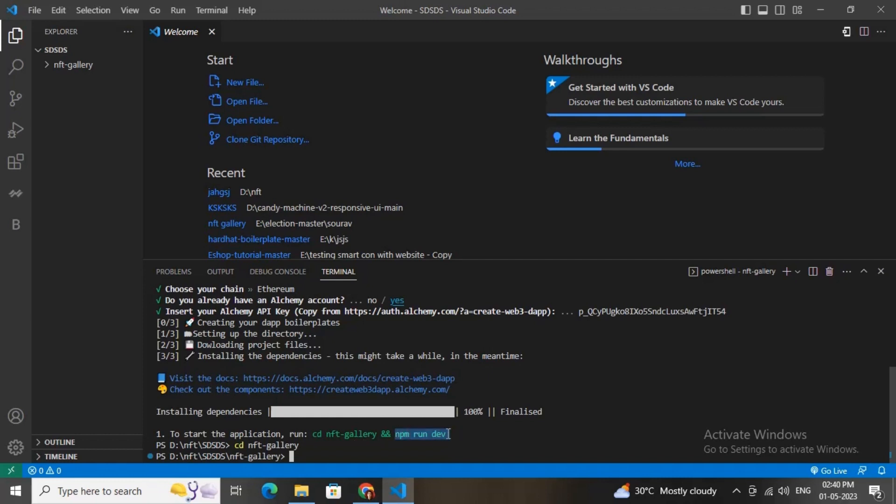
text(npm run dev)
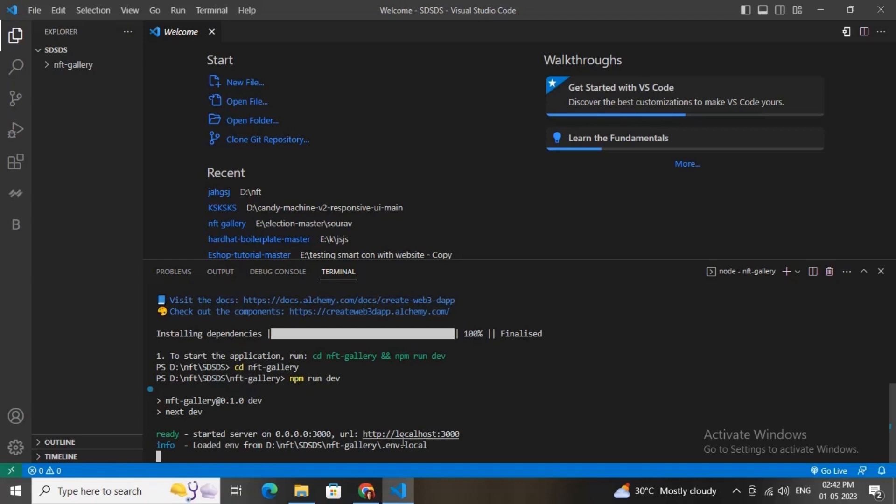
Step: Load localhost:3000 in a new Chrome tab
click(366, 490)
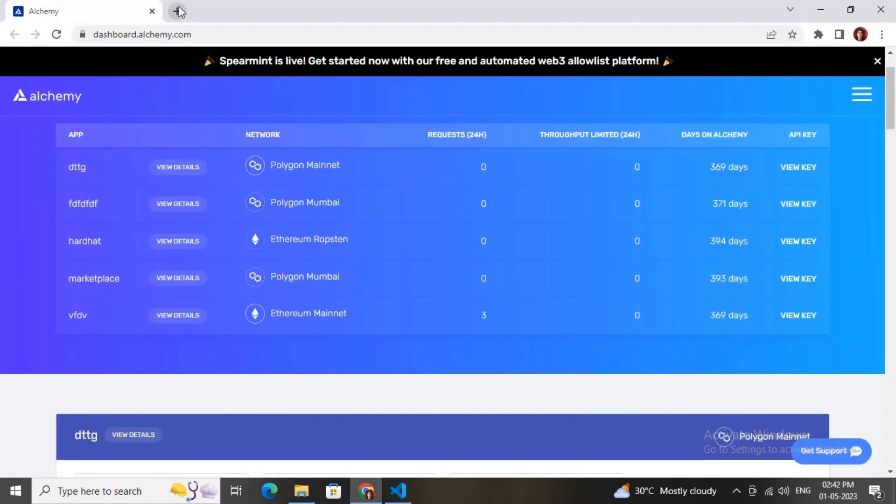
click(179, 12)
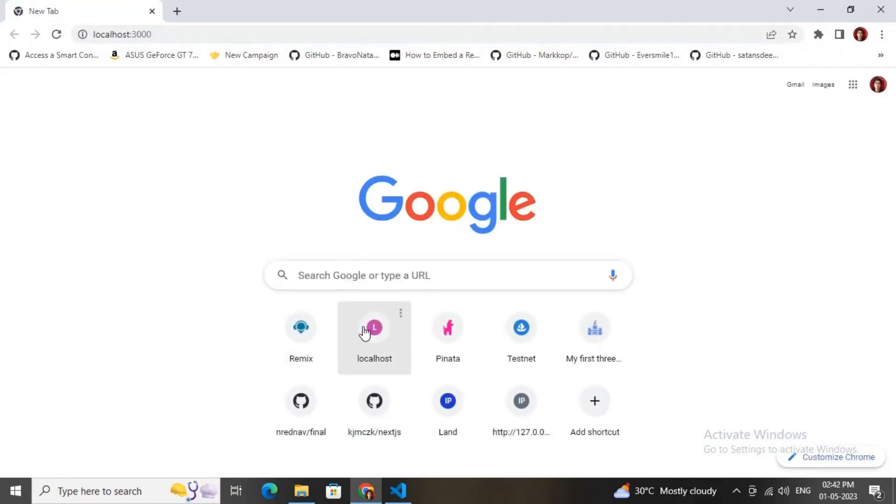
mouse_move(164, 182)
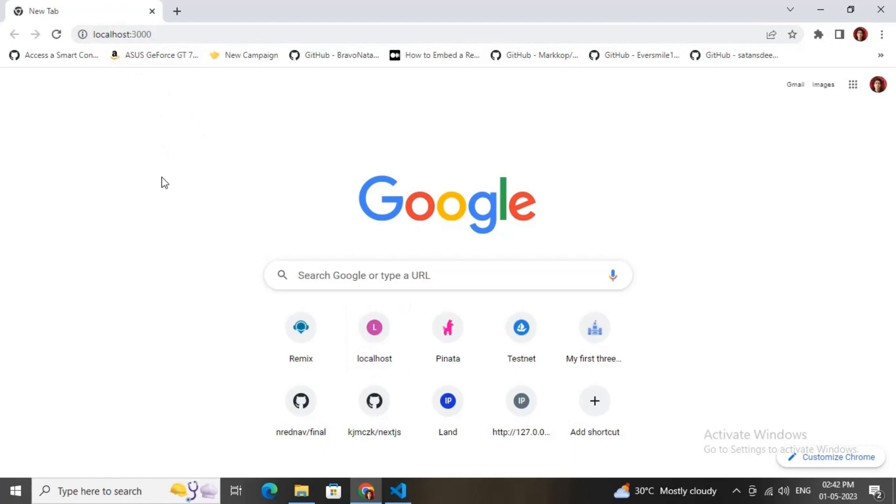
click(398, 490)
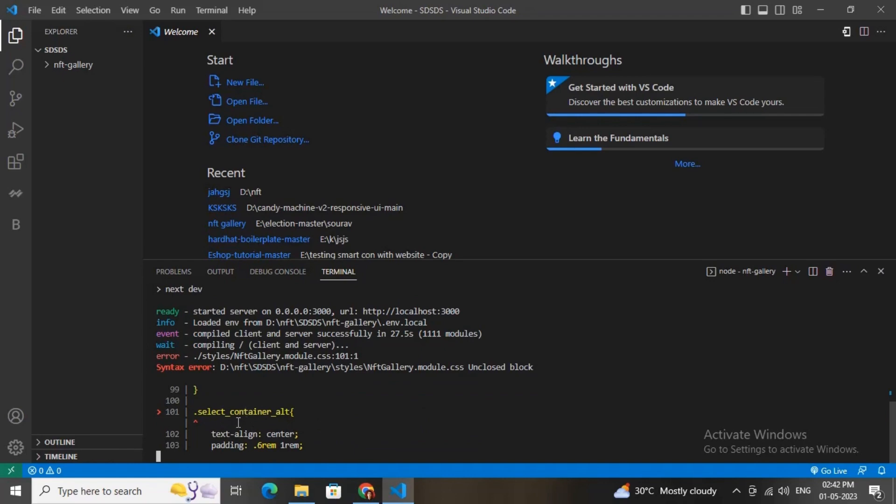
mouse_move(366, 490)
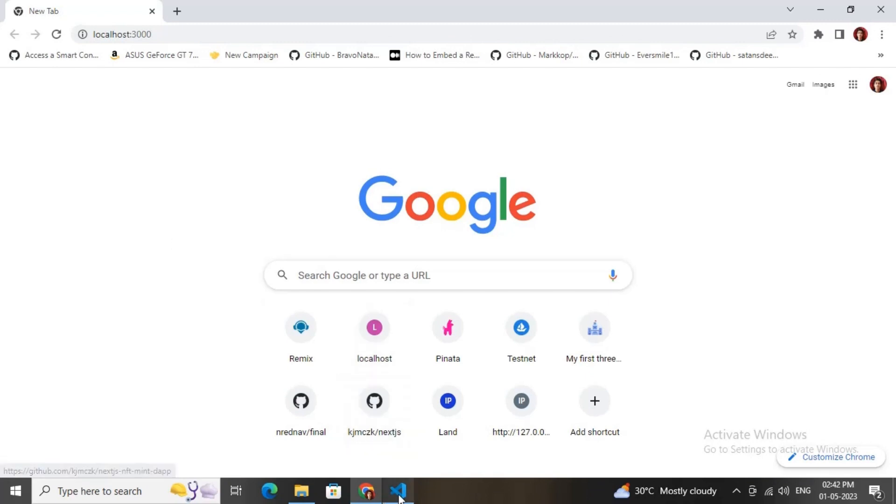
Step: Return to VS Code and expand the nft-gallery project folder in the Explorer
click(399, 490)
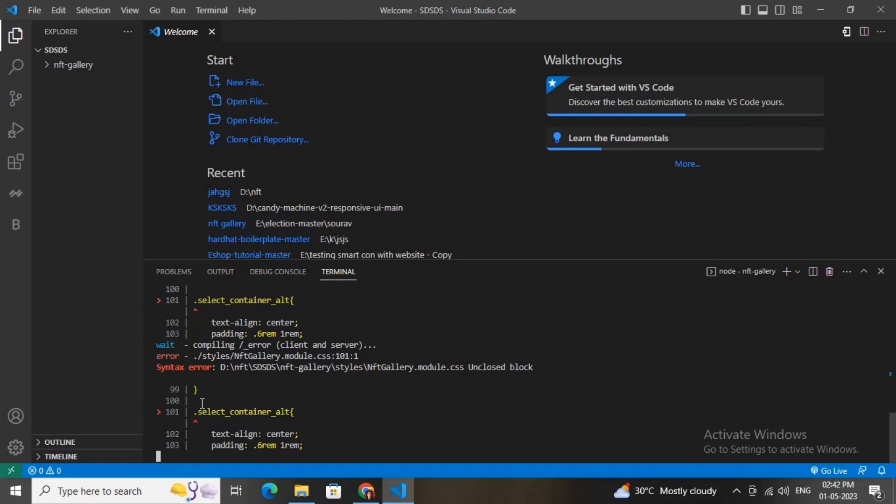
click(73, 64)
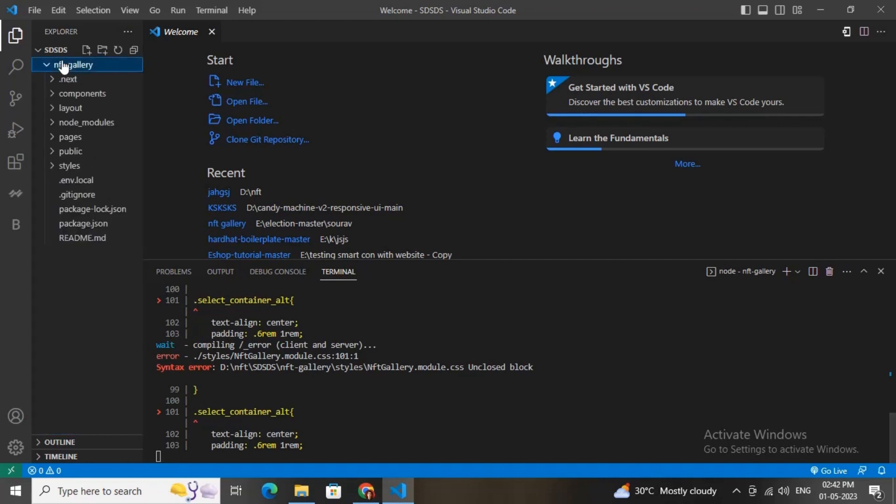
Step: Add the missing closing brace to .select_container_alt in styles/NftGallery.module.css
click(69, 165)
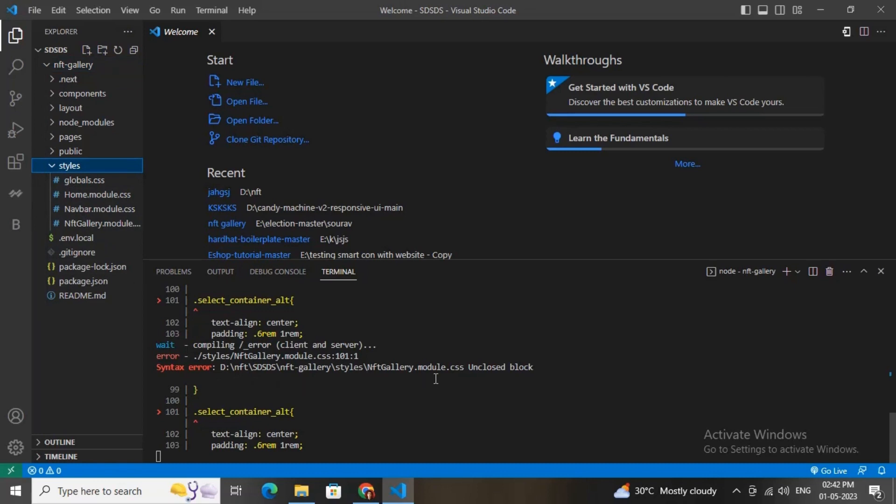
mouse_move(89, 227)
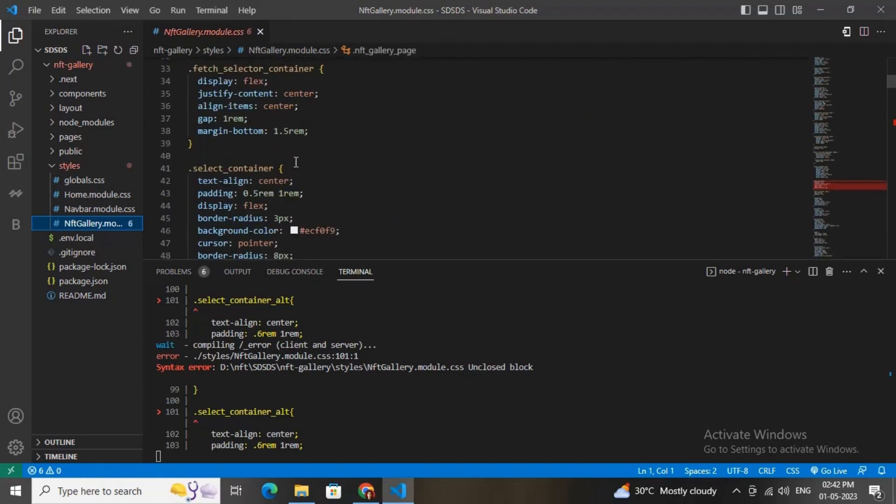
scroll(down, 3)
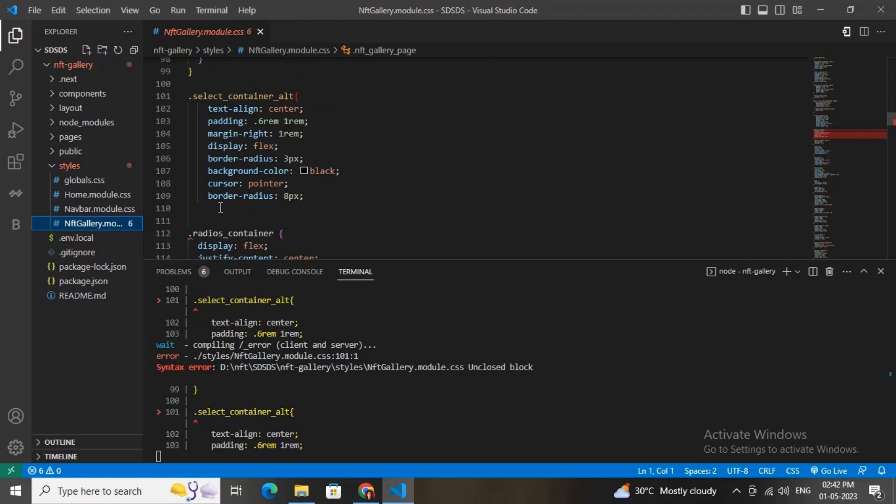
text(})
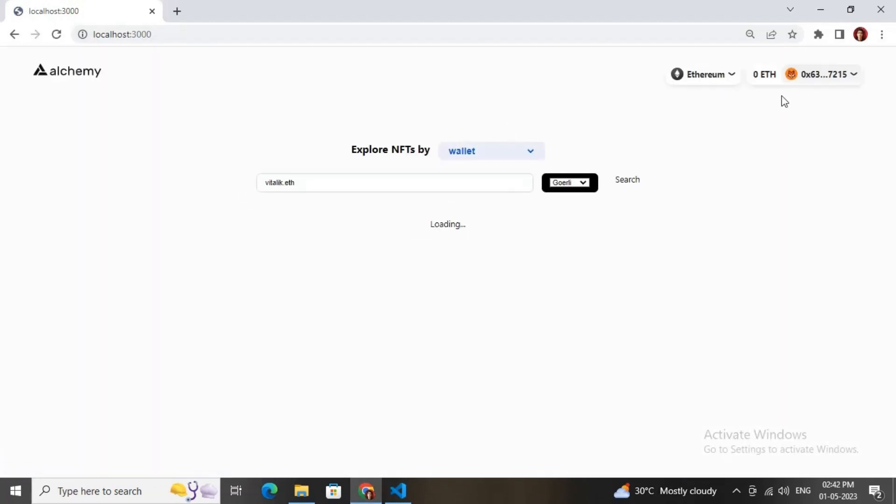
Step: Disconnect the wallet from the gallery and reconnect it using MetaMask
click(822, 75)
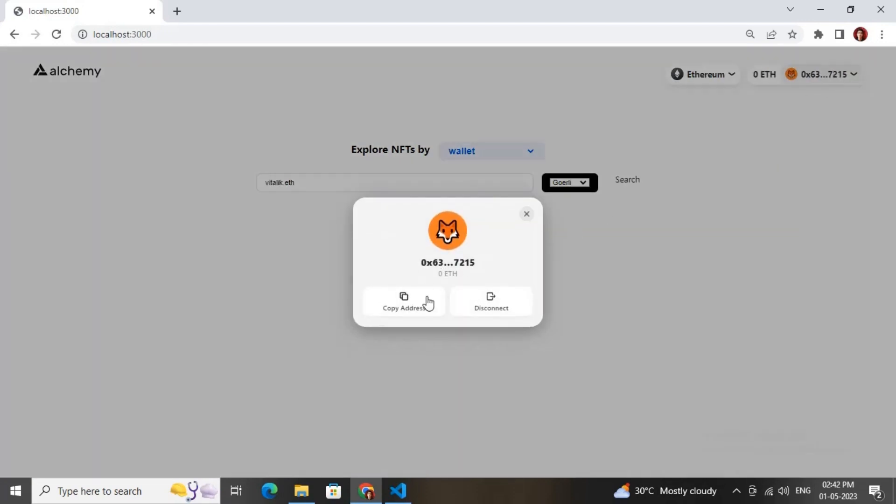
click(490, 301)
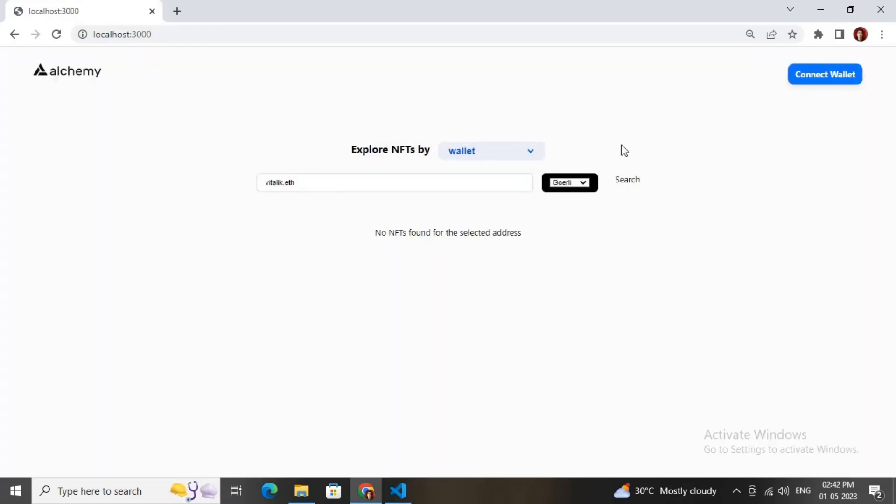
click(825, 73)
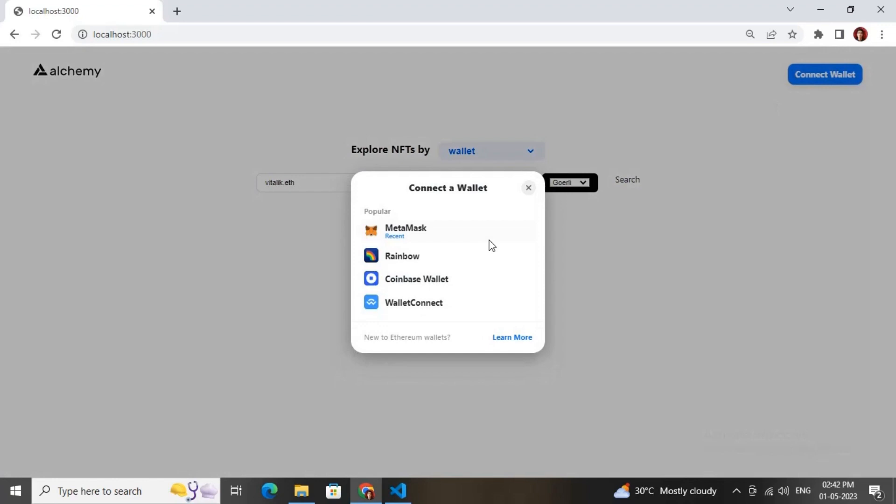
click(406, 232)
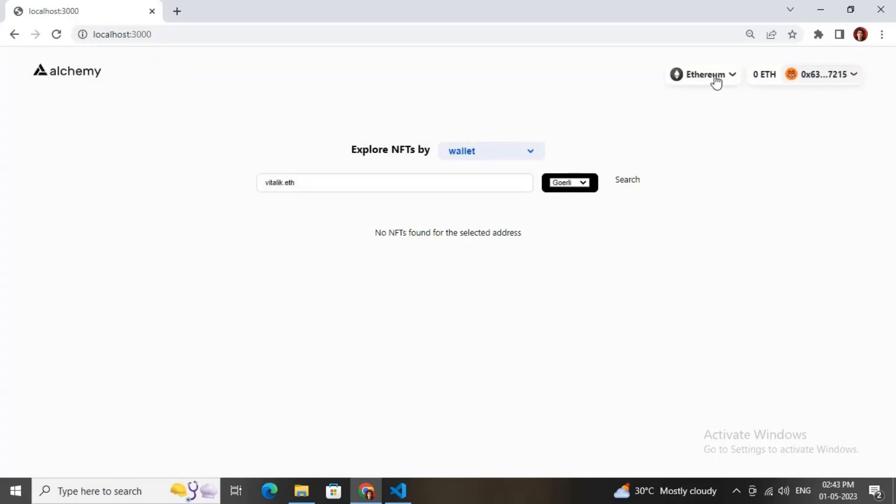
Step: Check the Switch Networks list and dismiss it, staying on Ethereum
click(703, 75)
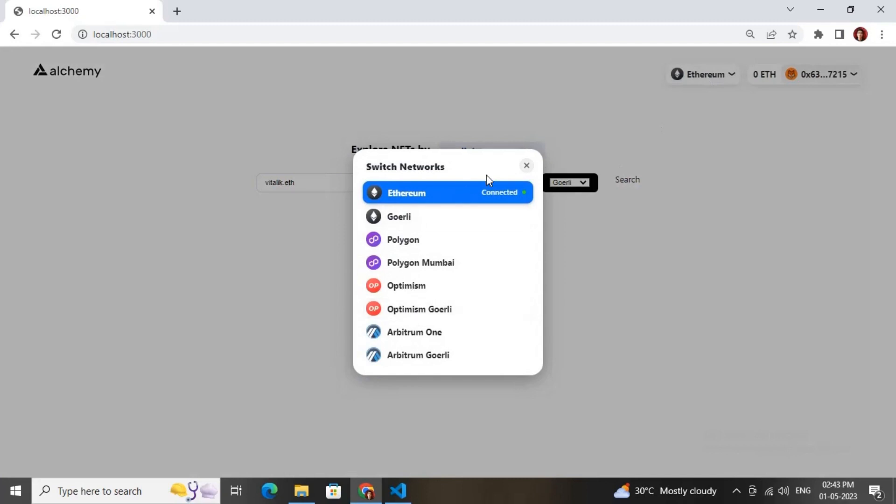
click(525, 165)
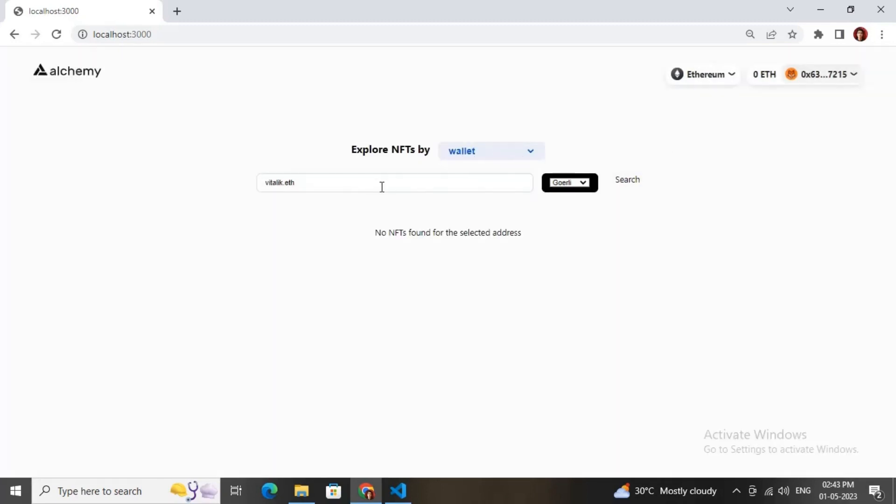
mouse_move(514, 162)
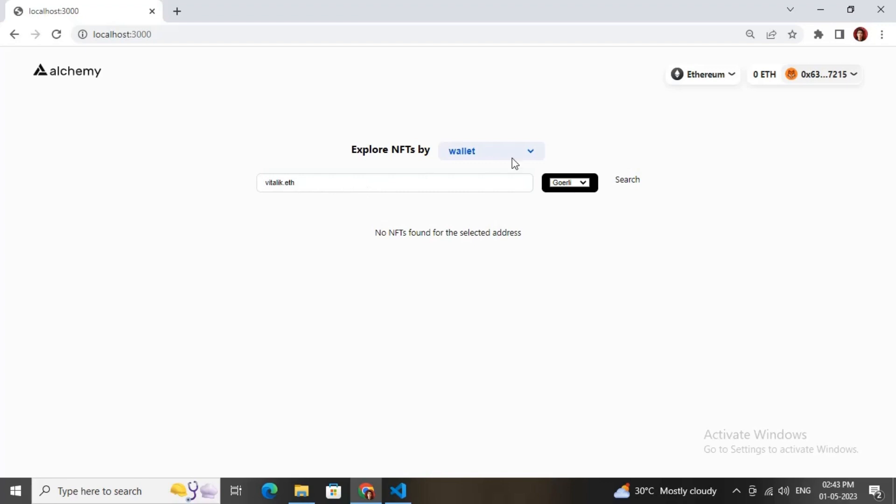
Step: Explore the connected wallet's NFTs on Goerli; no NFTs are found
click(488, 151)
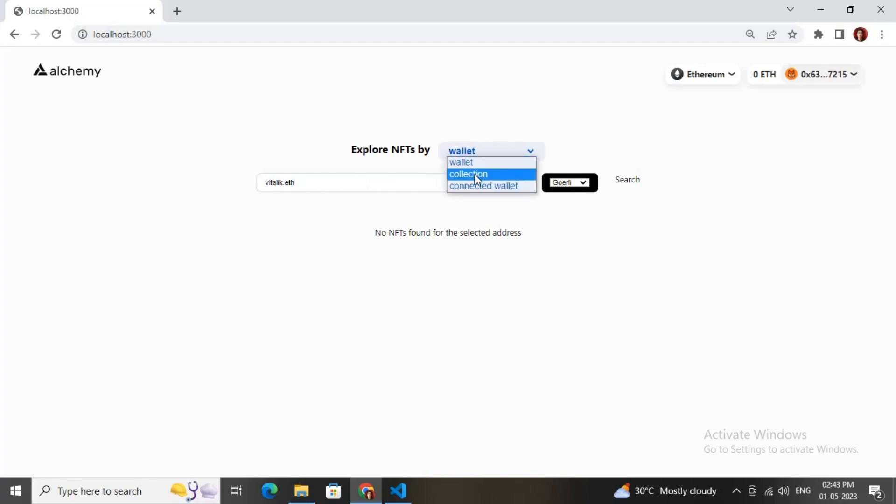
mouse_move(480, 186)
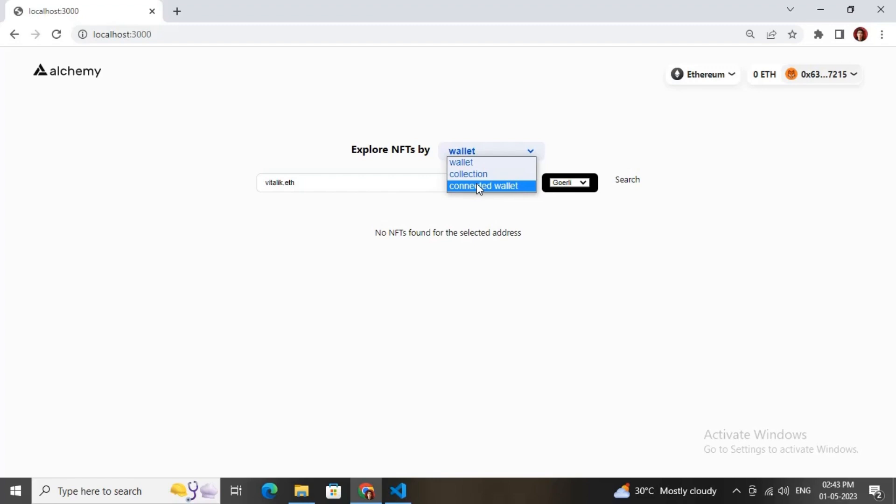
click(483, 185)
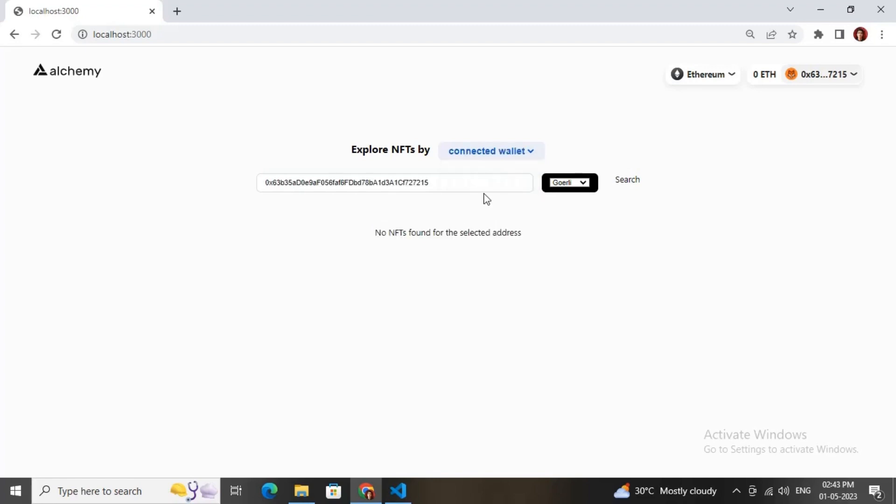
click(569, 182)
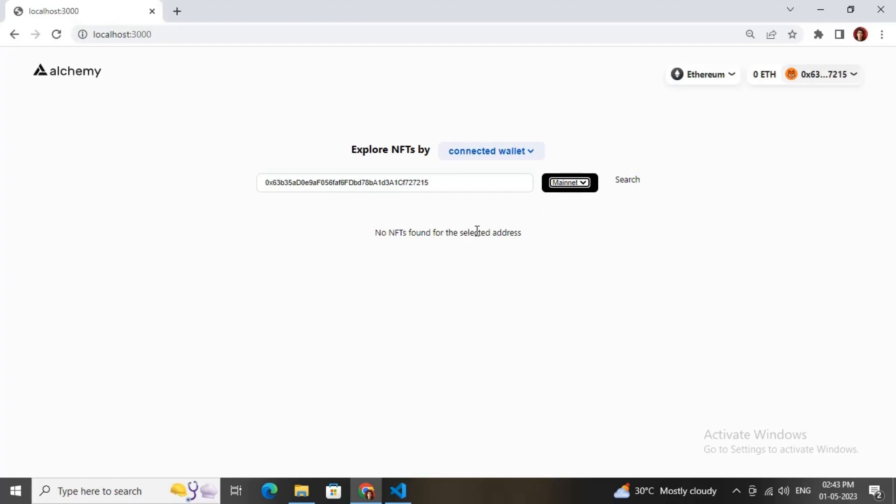
mouse_move(490, 223)
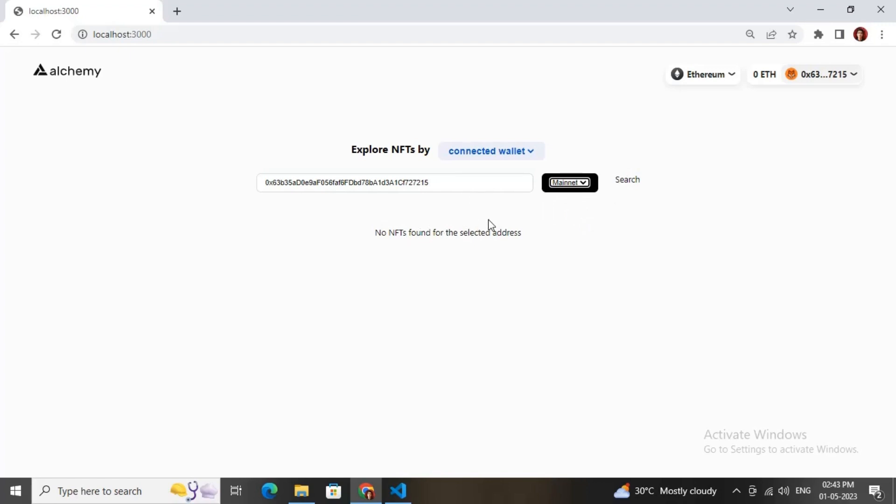
click(569, 182)
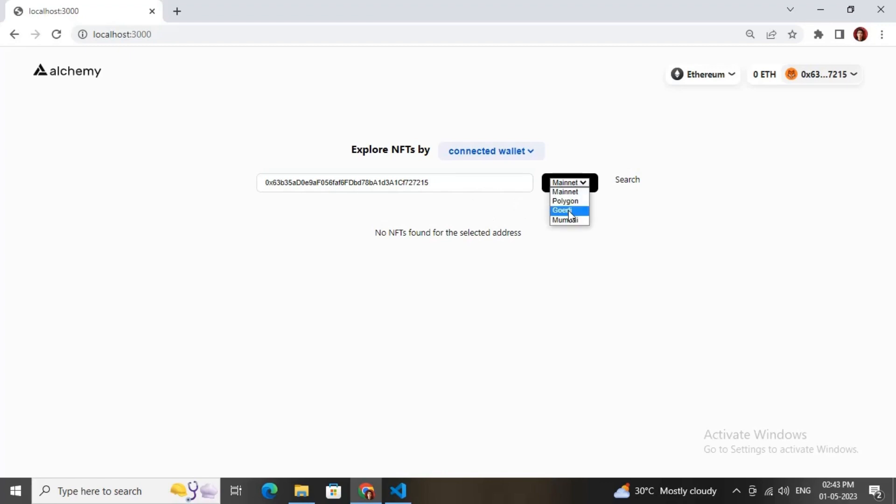
click(562, 210)
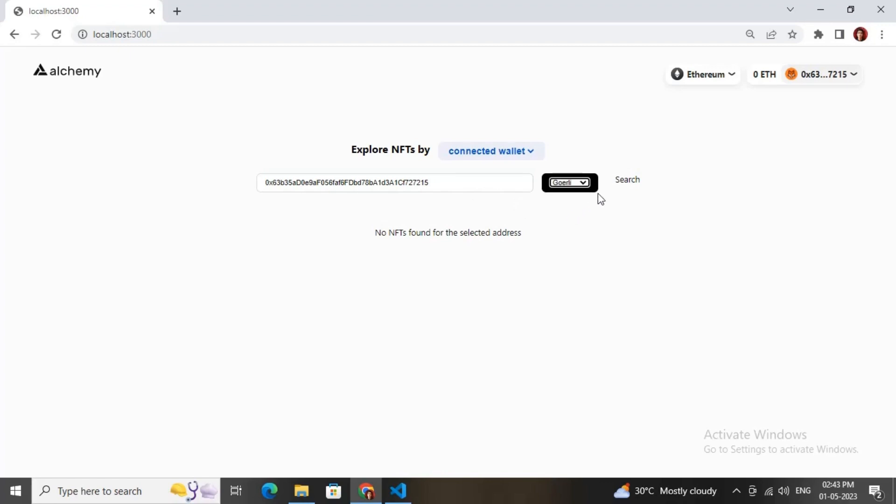
click(628, 179)
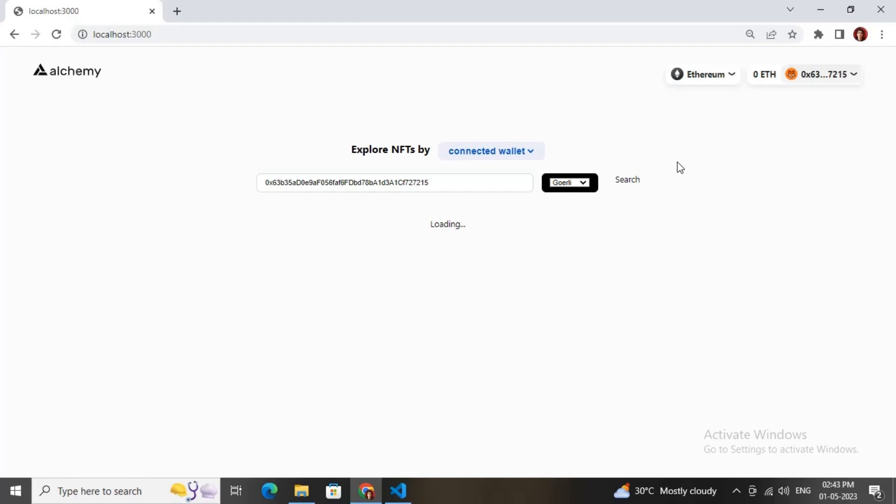
Step: Change the search chain to Mumbai
click(570, 182)
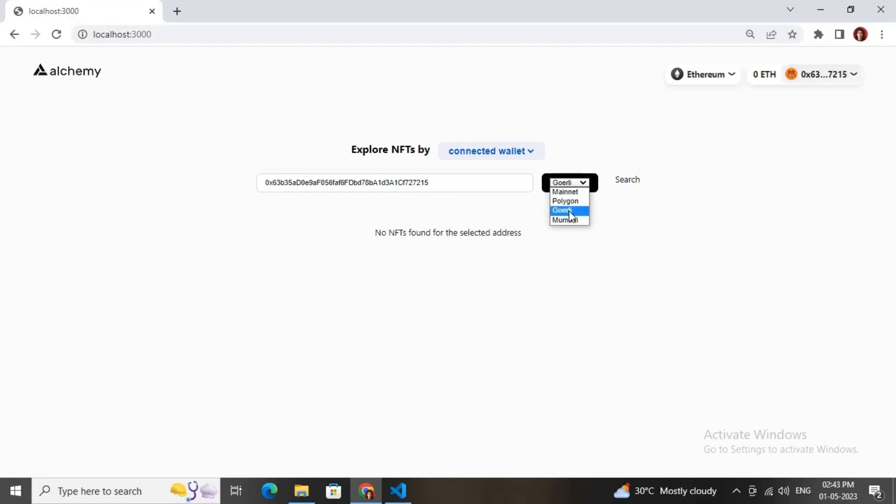
click(566, 220)
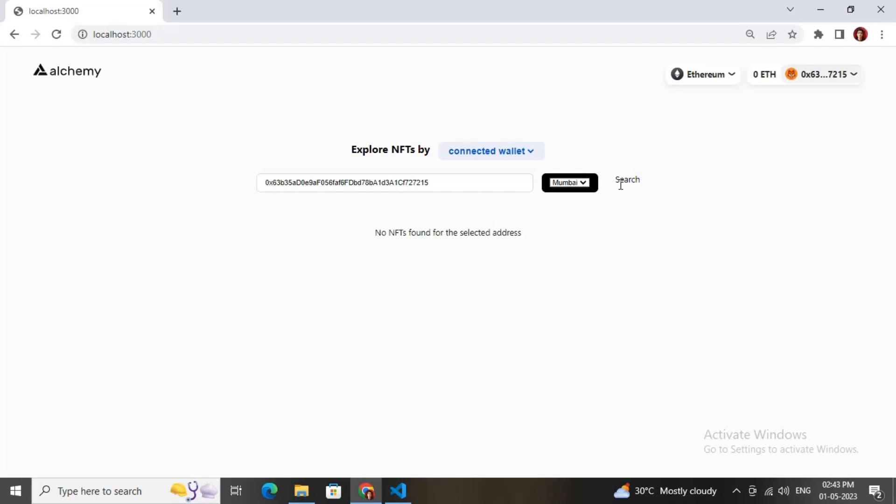
Step: Bring up the MetaMask wallet from the browser extensions menu
click(819, 35)
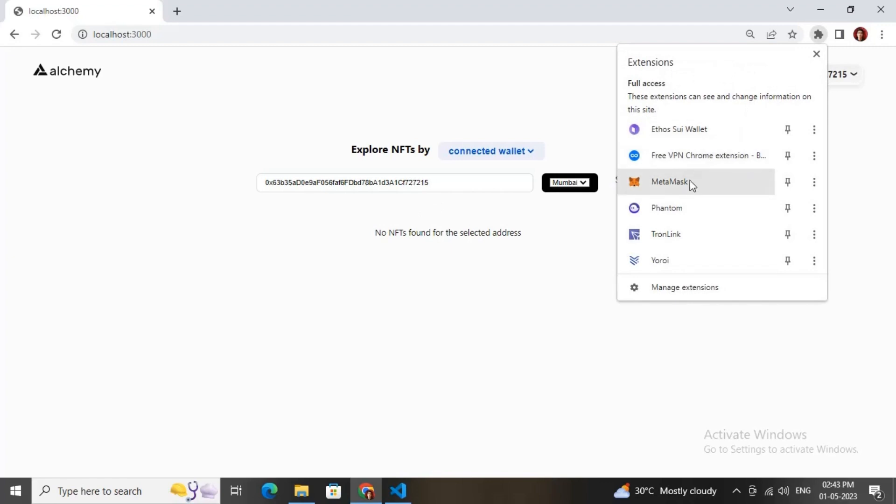
click(669, 182)
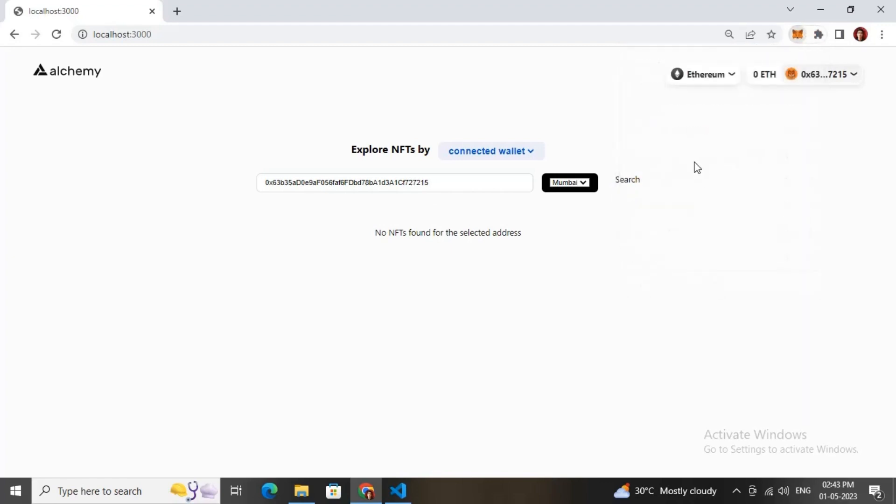
click(796, 34)
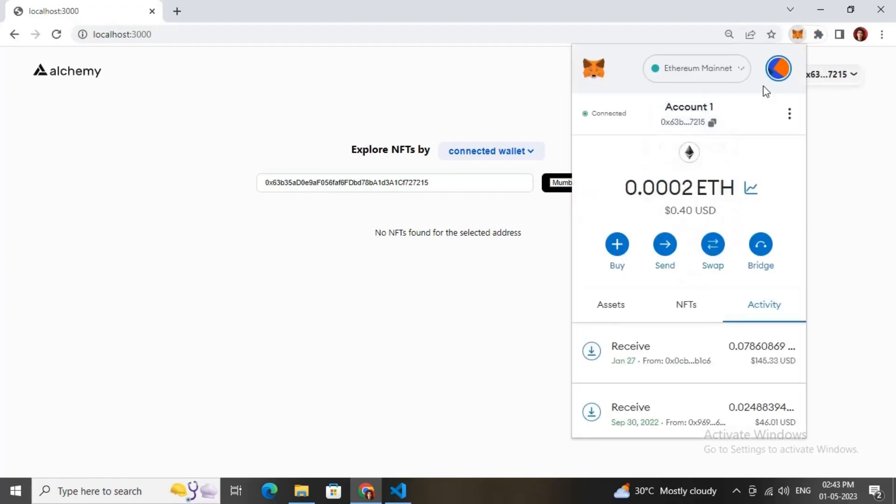
Step: Switch the wallet to Polygon Mainnet, then to Mumbai-Polygon
click(696, 68)
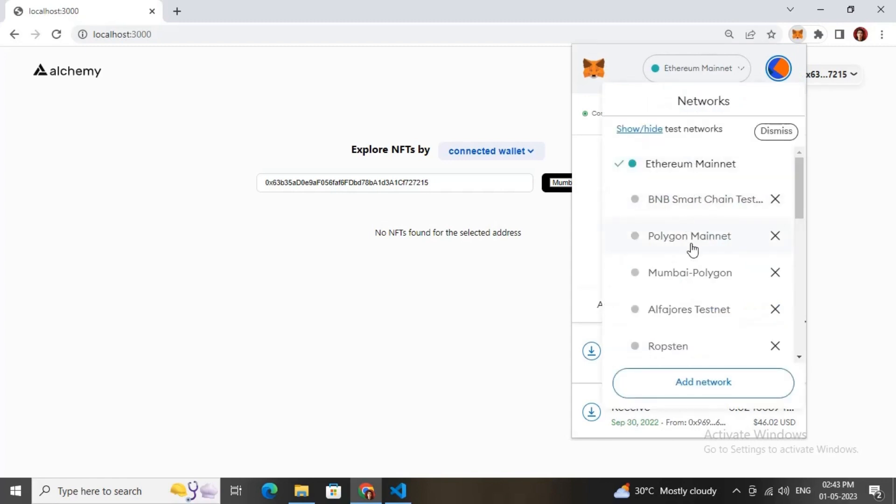
click(689, 235)
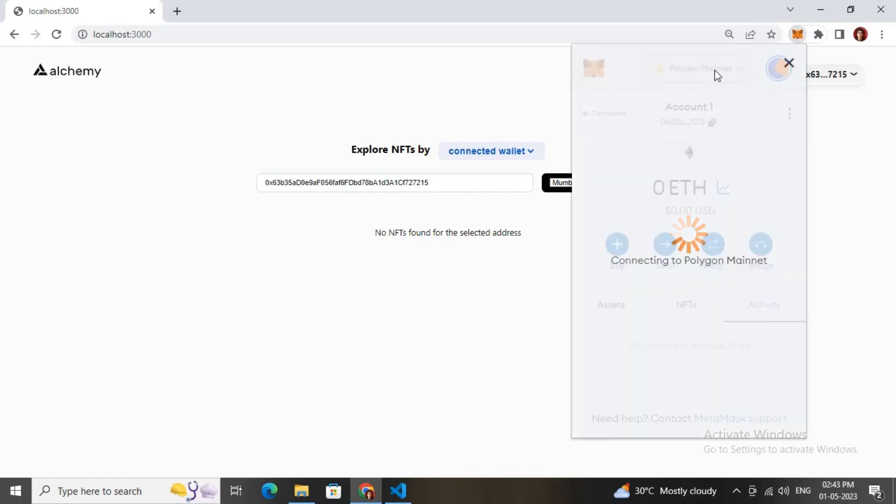
click(699, 68)
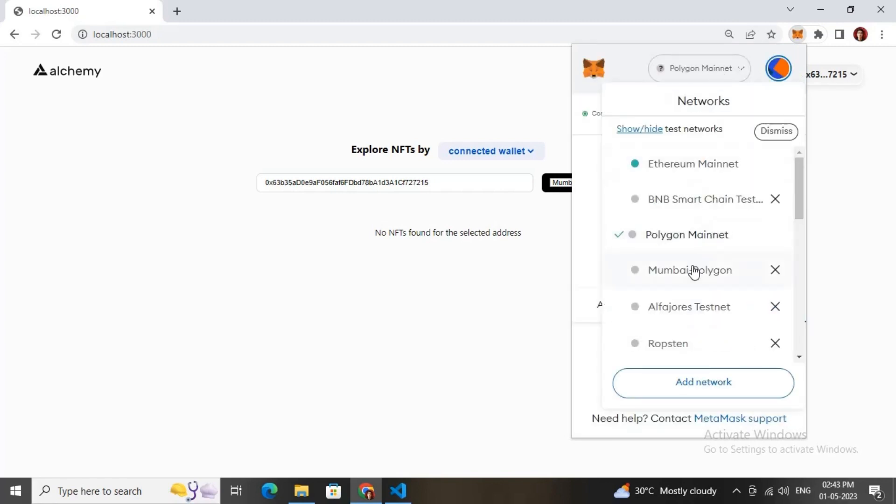
click(690, 270)
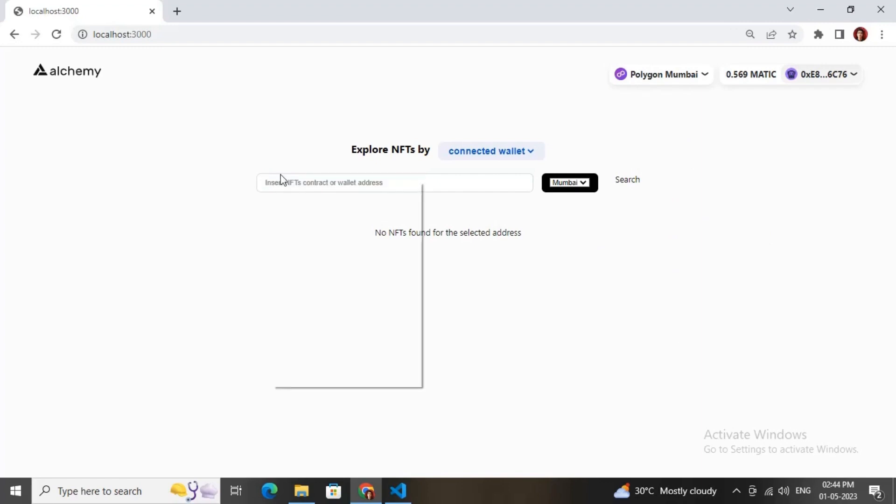
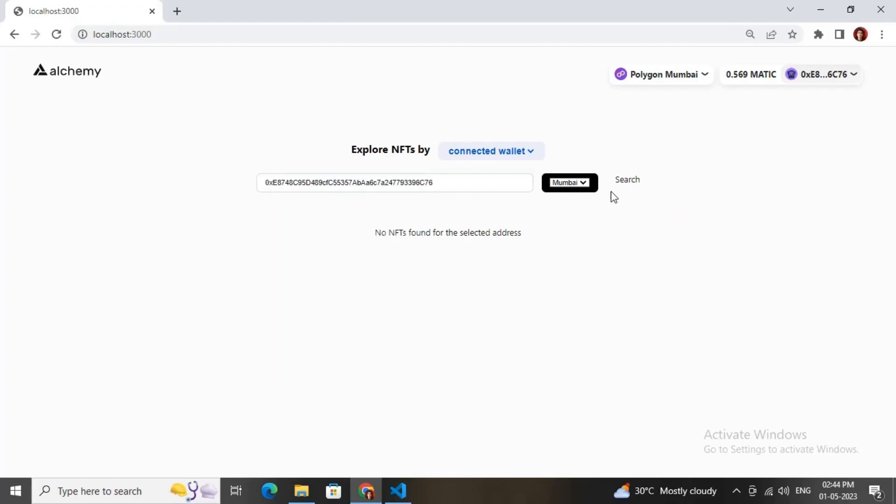
click(628, 179)
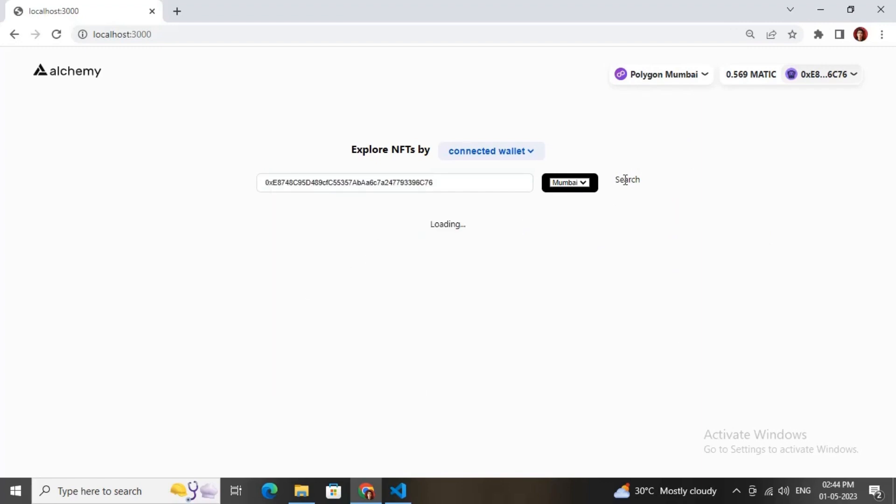
click(569, 182)
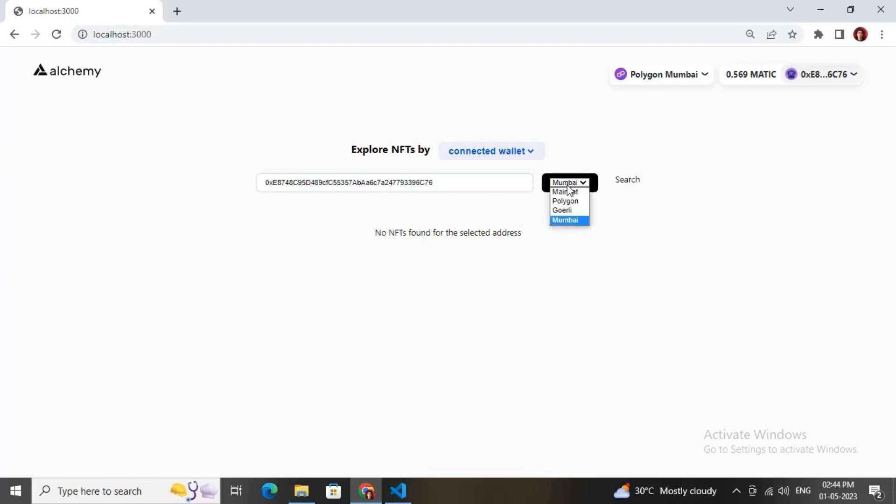
click(563, 210)
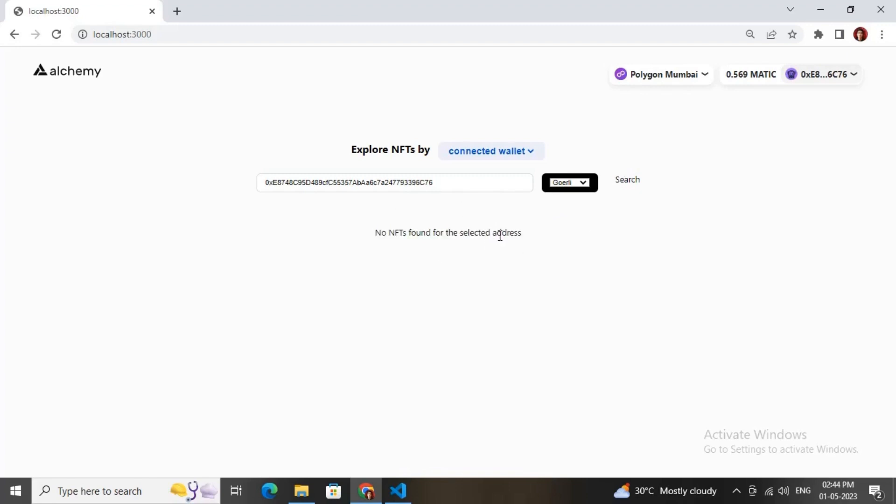
mouse_move(510, 156)
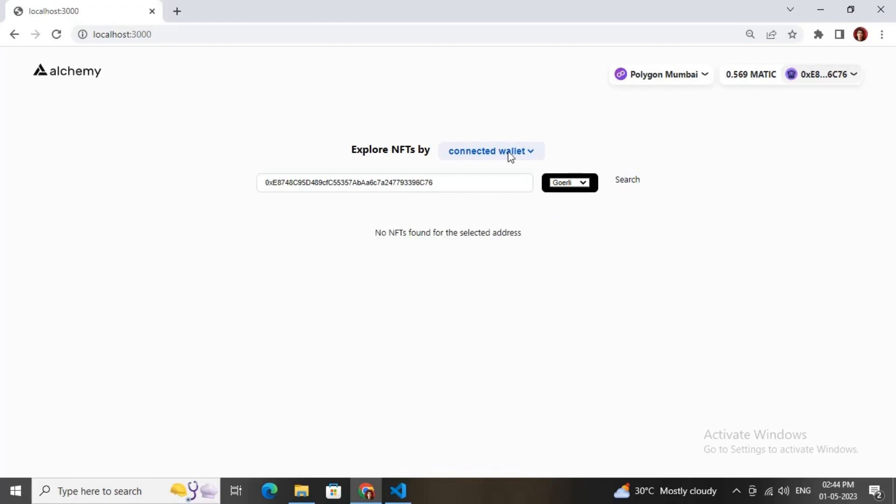
Step: Explore NFTs by collection on the Polygon chain
click(490, 151)
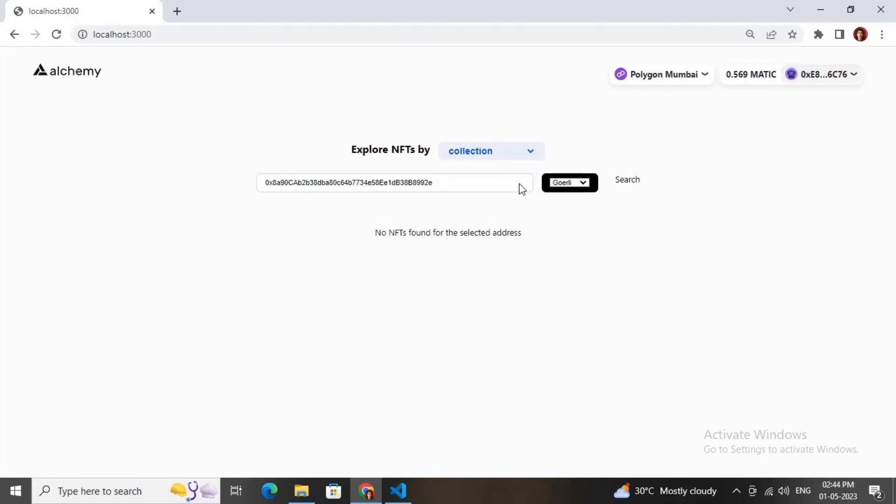
click(569, 182)
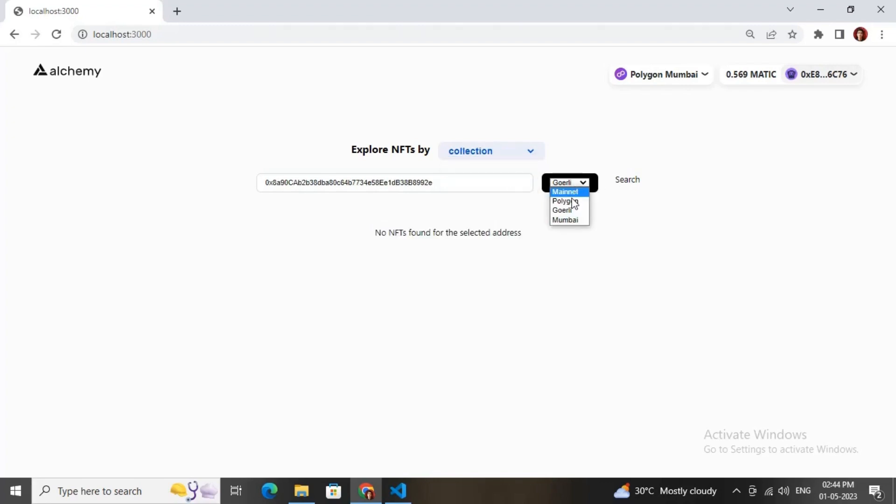
click(564, 201)
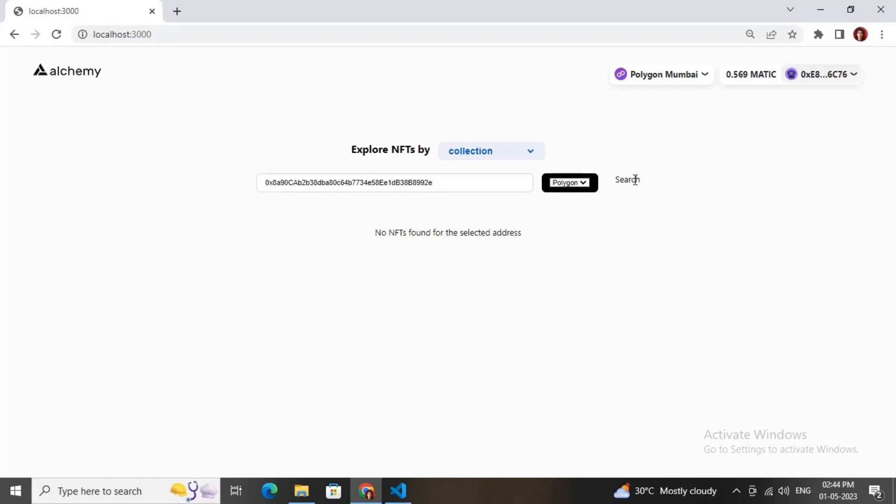
mouse_move(426, 251)
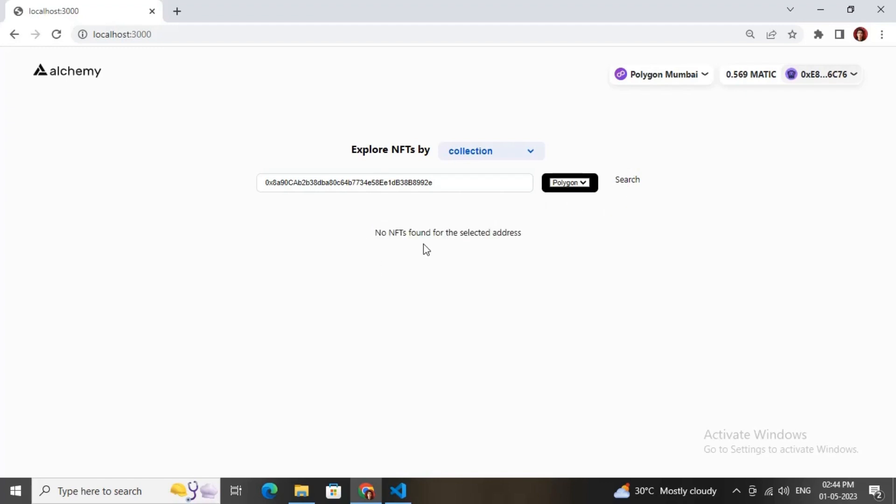
mouse_move(468, 394)
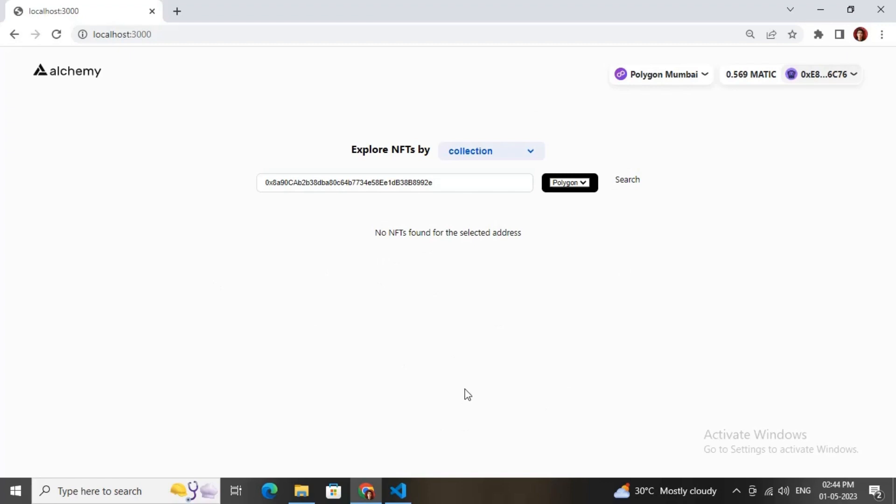
mouse_move(481, 330)
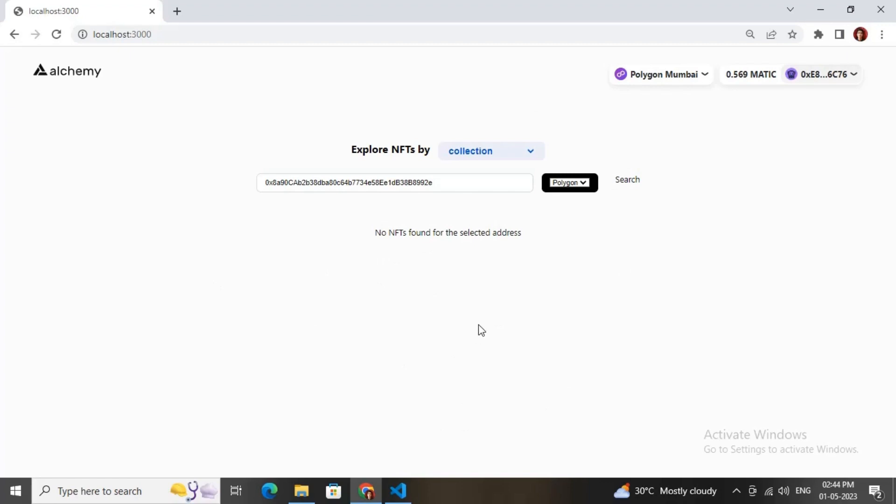
Step: Review the pages folder and the _app.js setup file in the Explorer
click(398, 491)
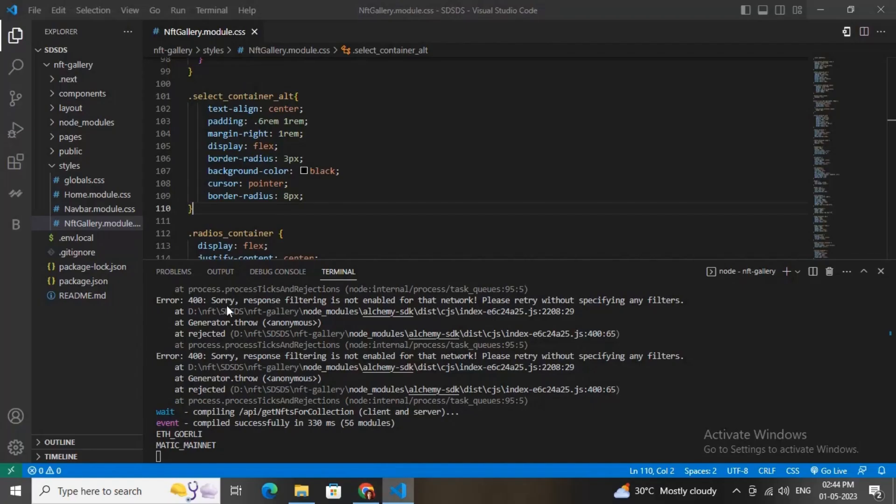
click(68, 165)
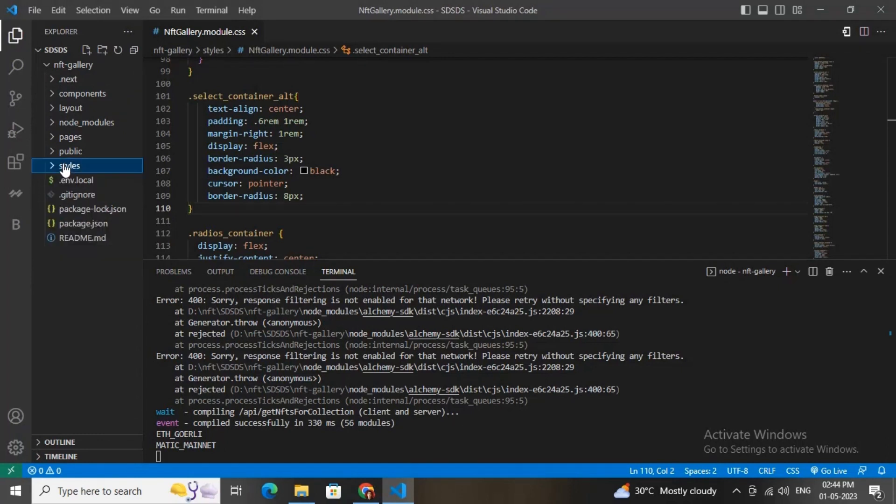
click(70, 136)
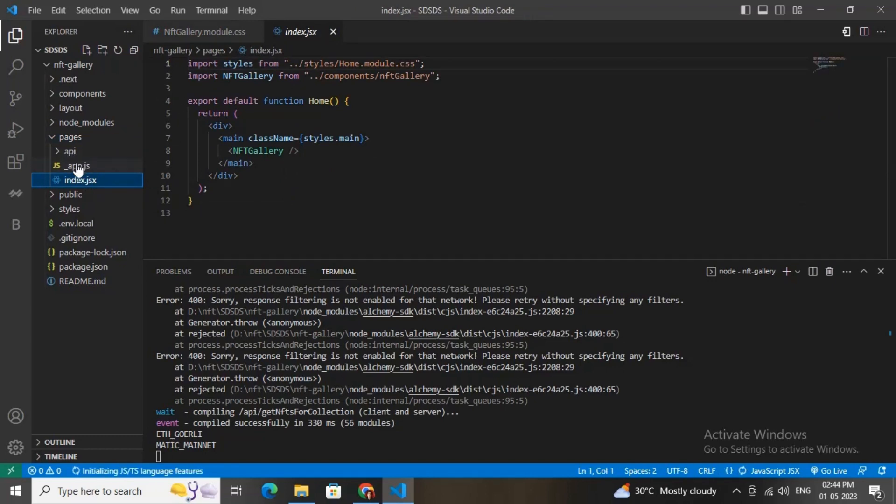
click(75, 166)
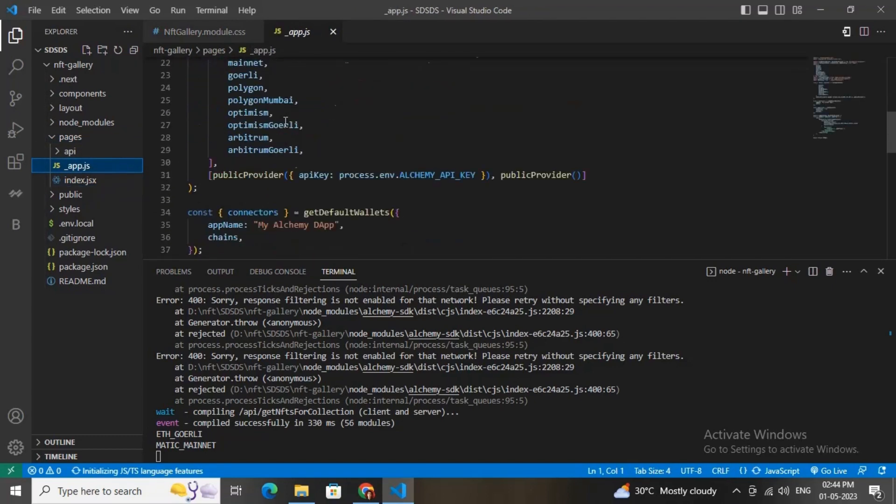
Step: Review the layout and components folders with nftGallery.jsx, then return to the gallery in Chrome
click(70, 107)
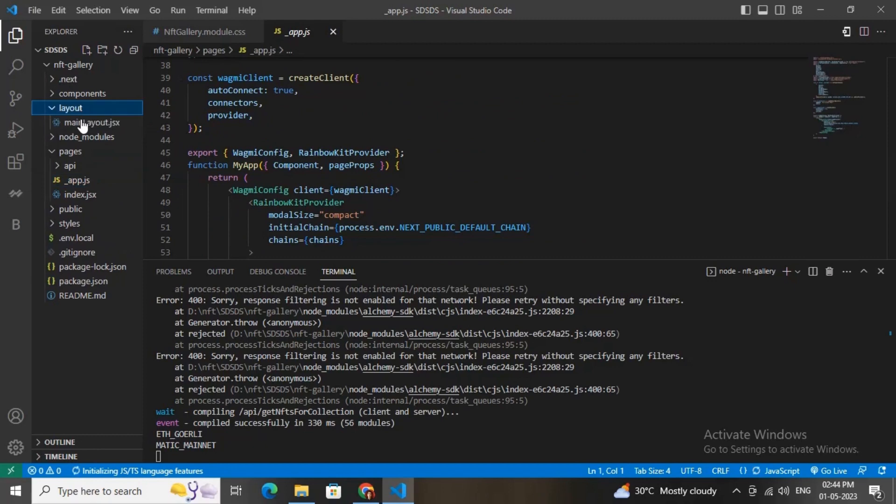
click(90, 122)
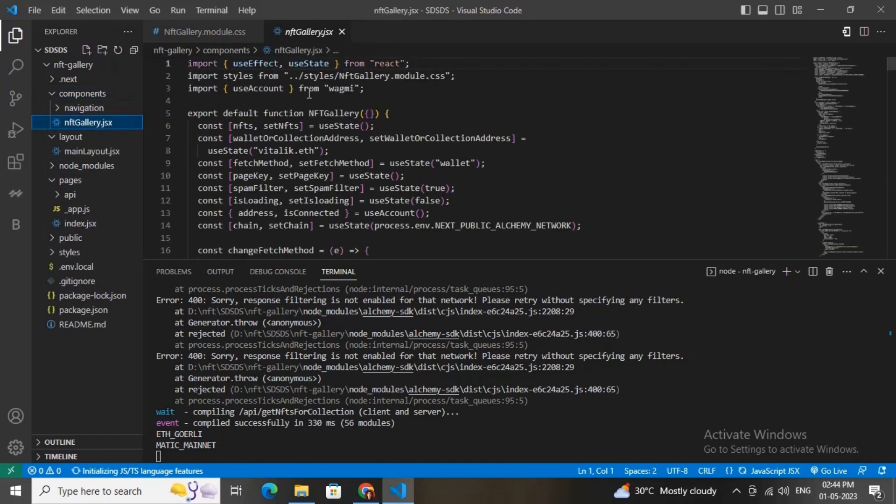
scroll(down, 3)
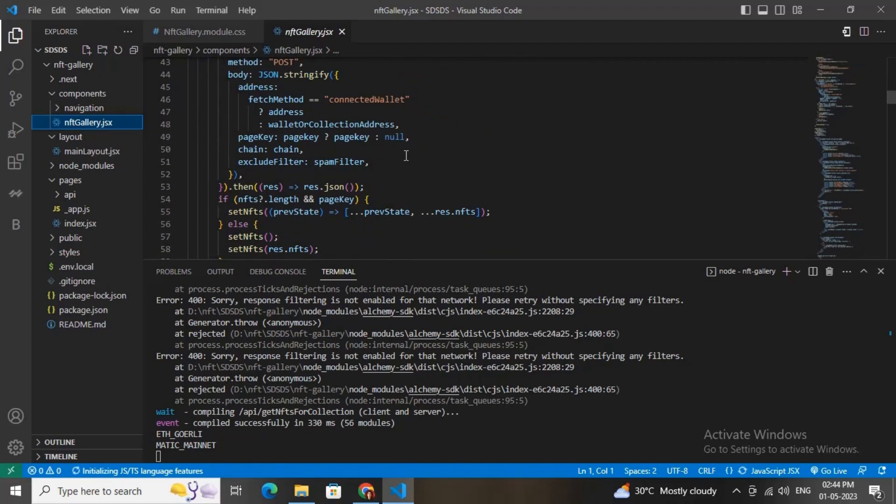
click(365, 491)
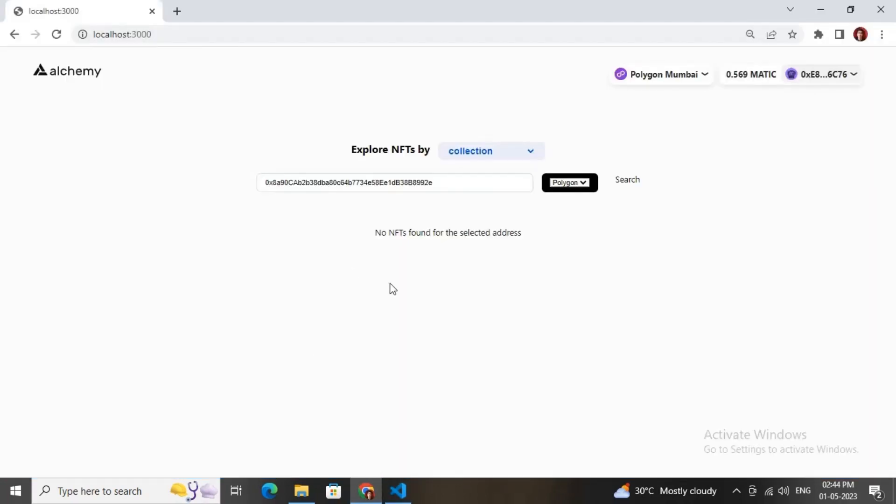
mouse_move(411, 281)
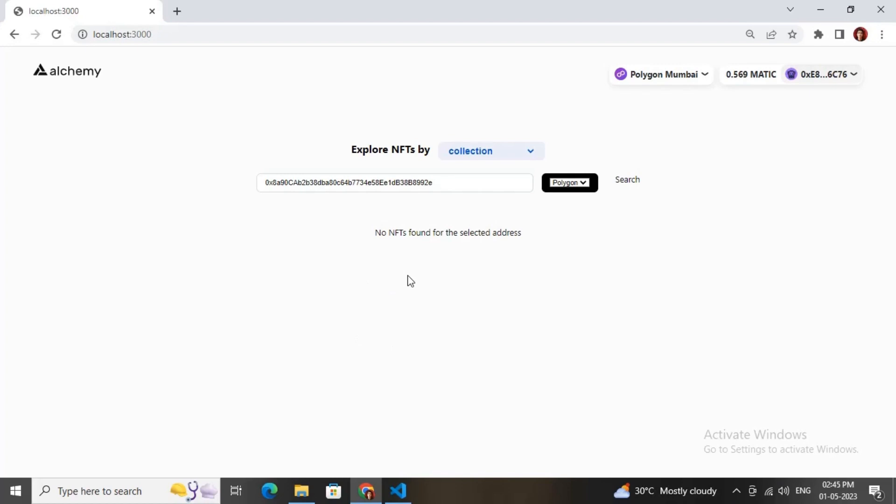